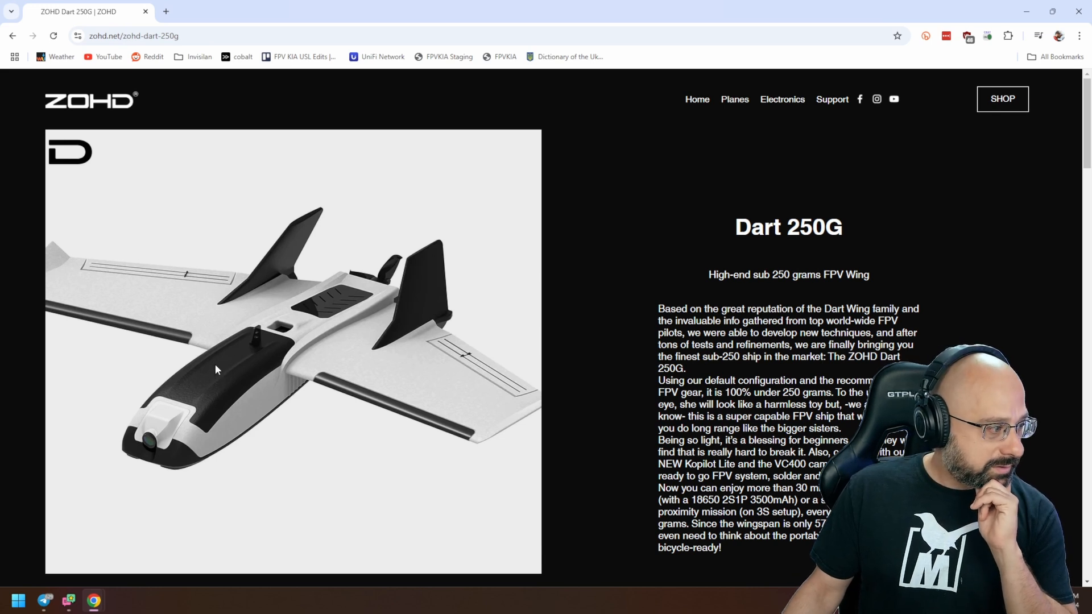
mouse_move(207, 403)
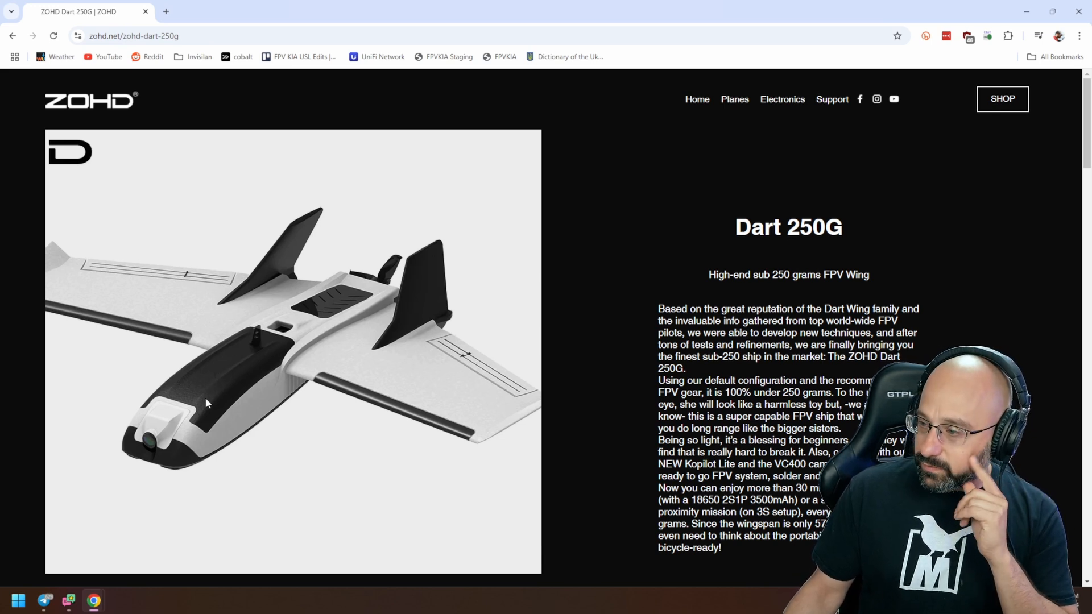
mouse_move(207, 382)
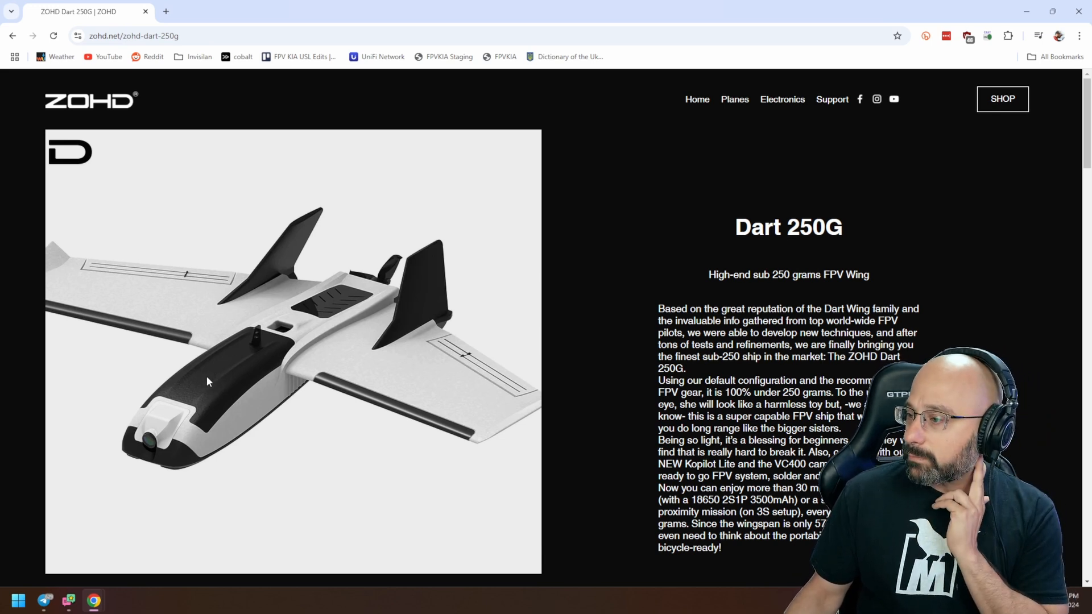
mouse_move(627, 376)
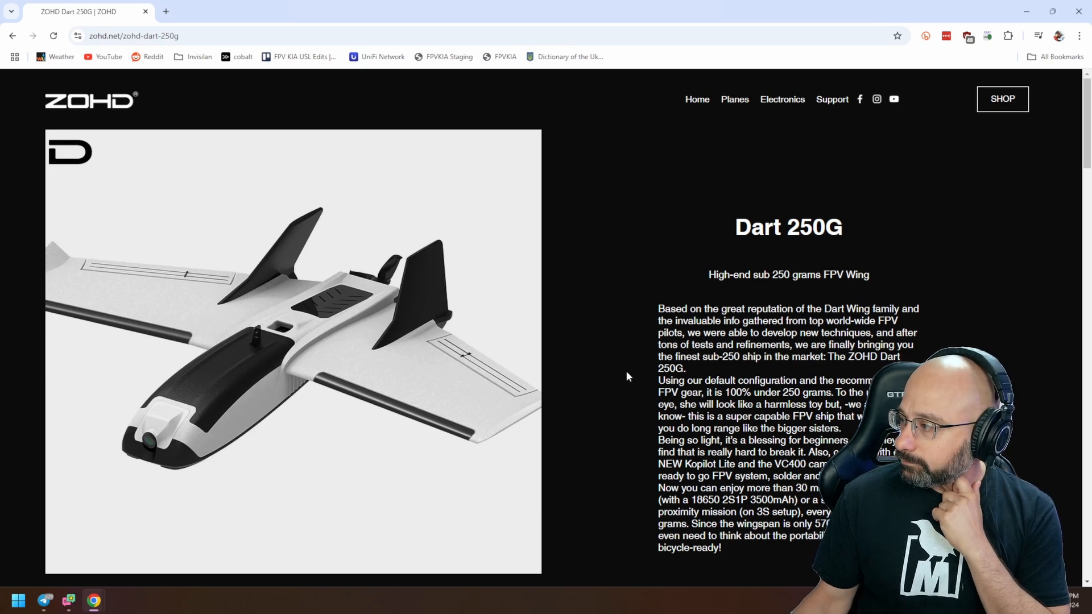
Step: Scroll the ZOHD Dart 250G page down to its grid of detail photos
scroll(down, 3)
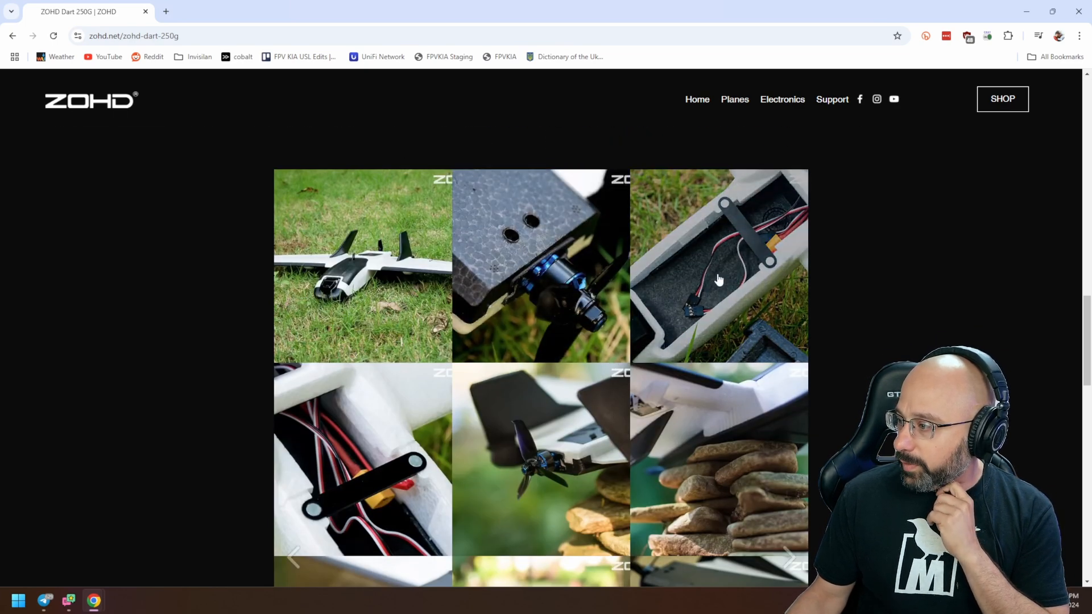
Step: View the wiring-bay photo full size, close it, and move down to the stacked-stones photo
click(719, 266)
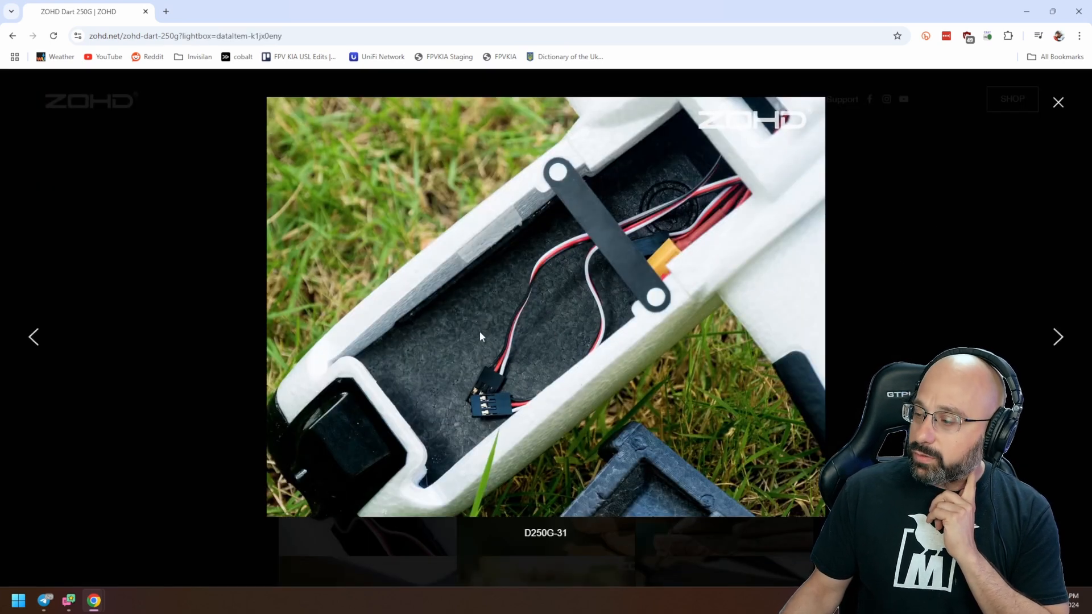
mouse_move(459, 331)
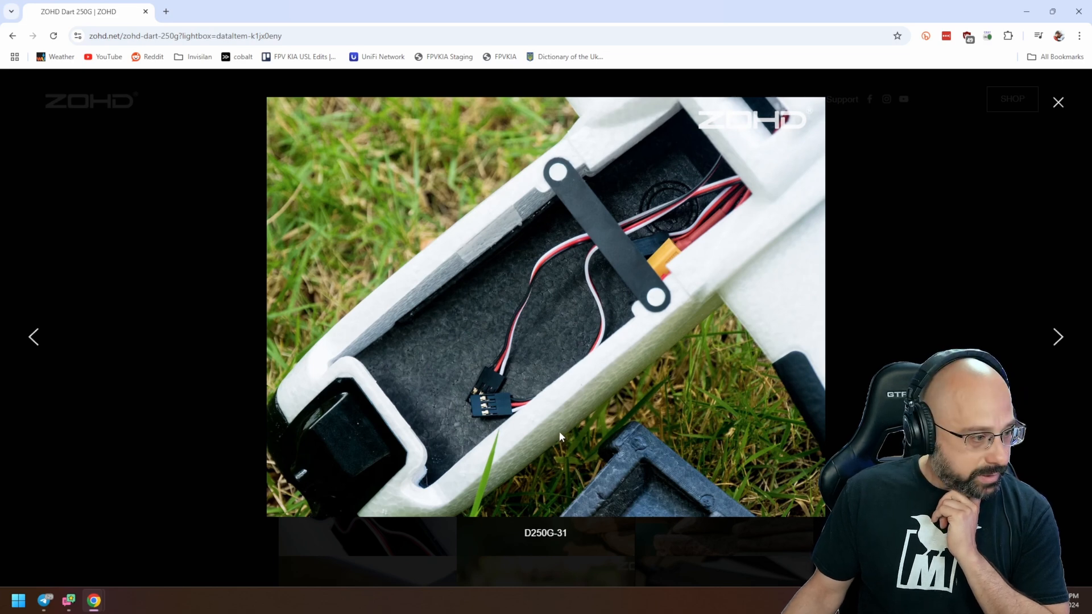
click(1056, 101)
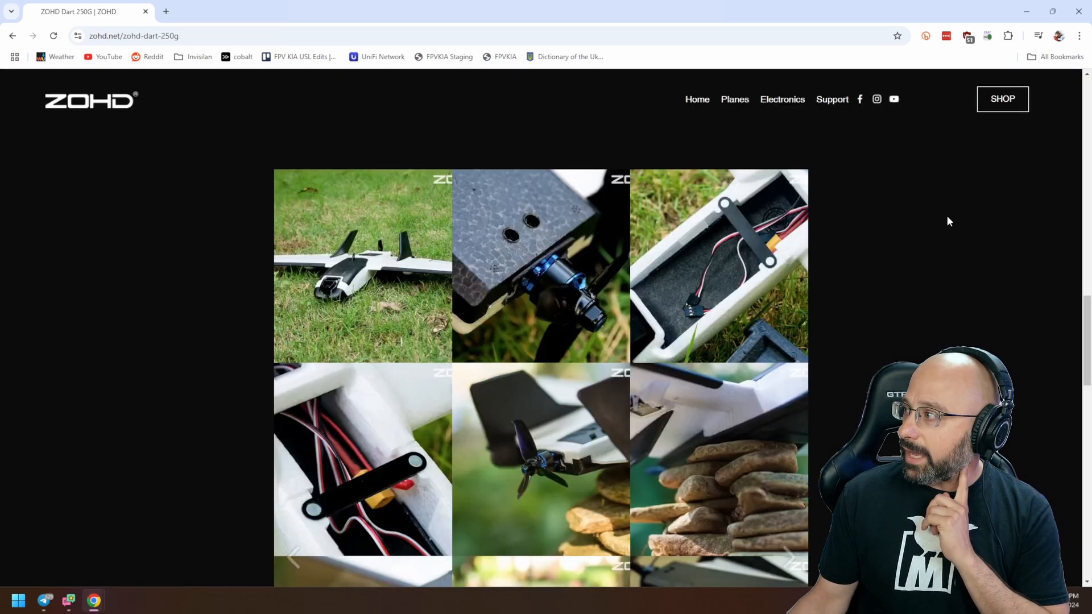
scroll(down, 3)
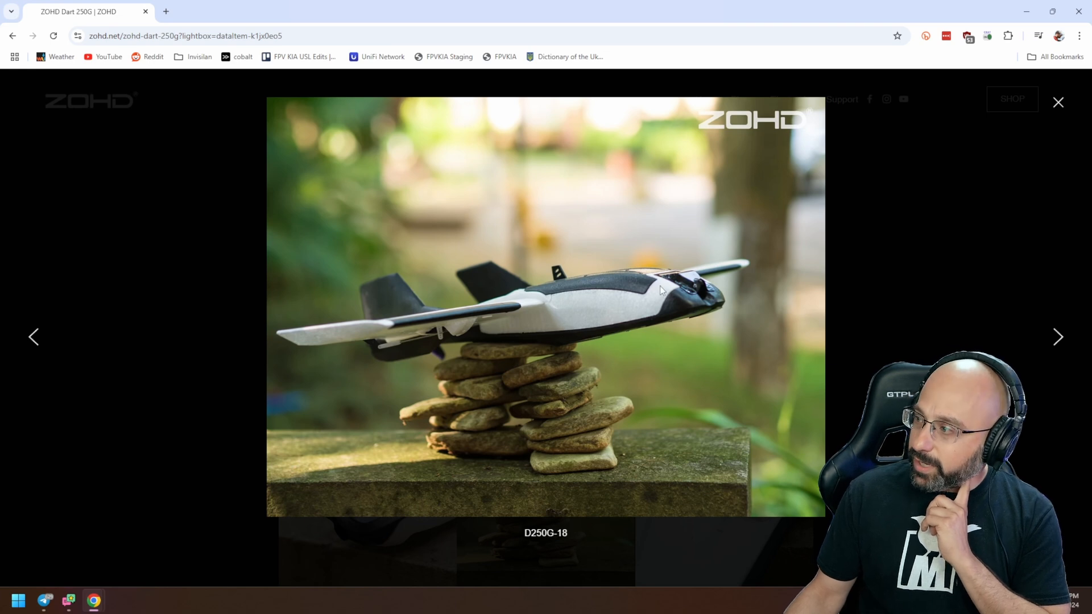
mouse_move(679, 310)
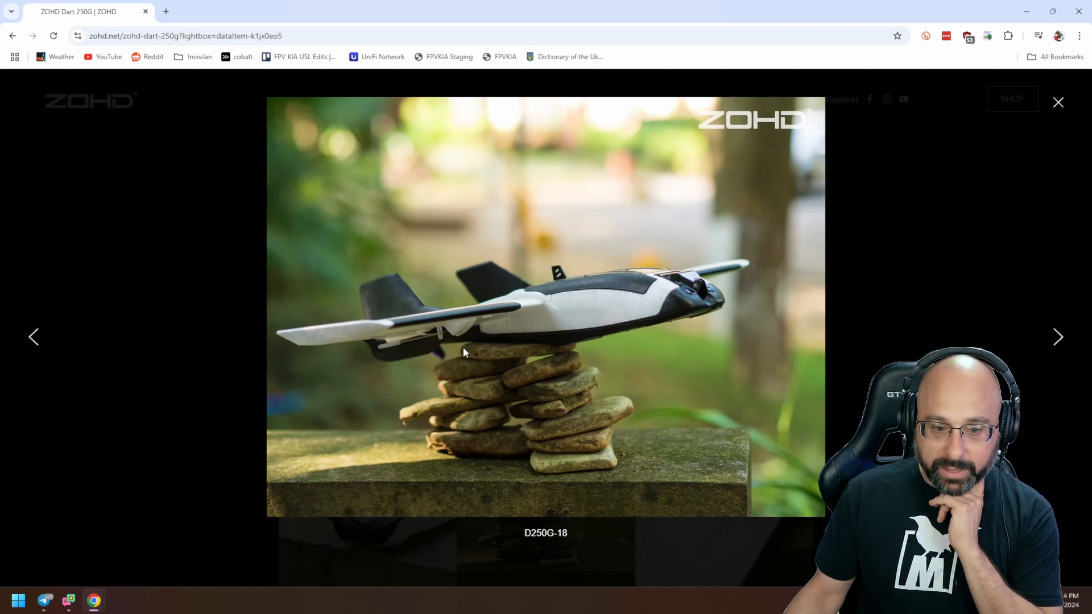
mouse_move(581, 325)
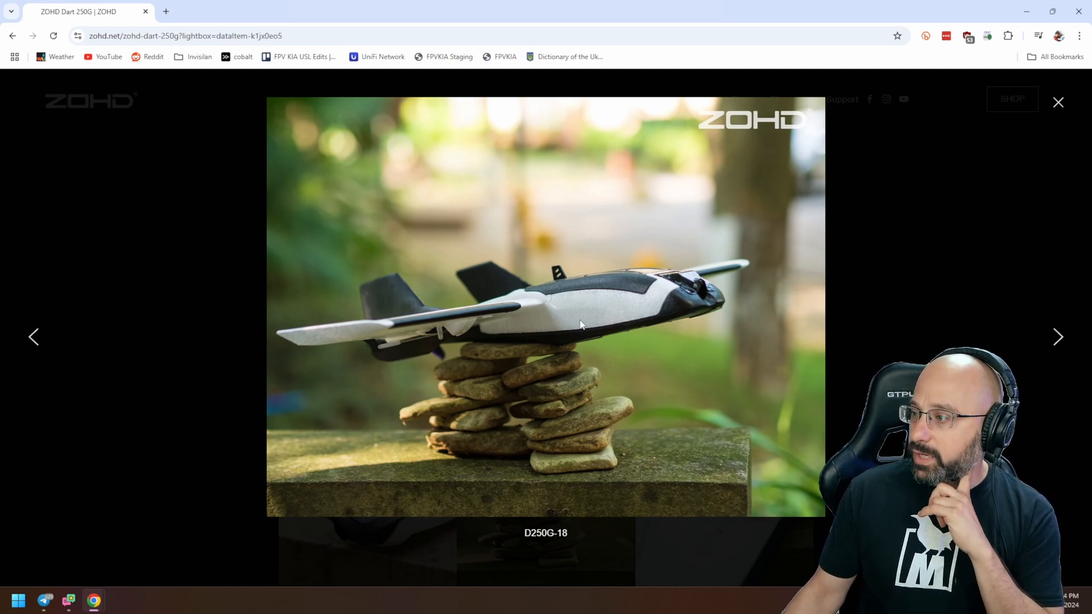
mouse_move(574, 326)
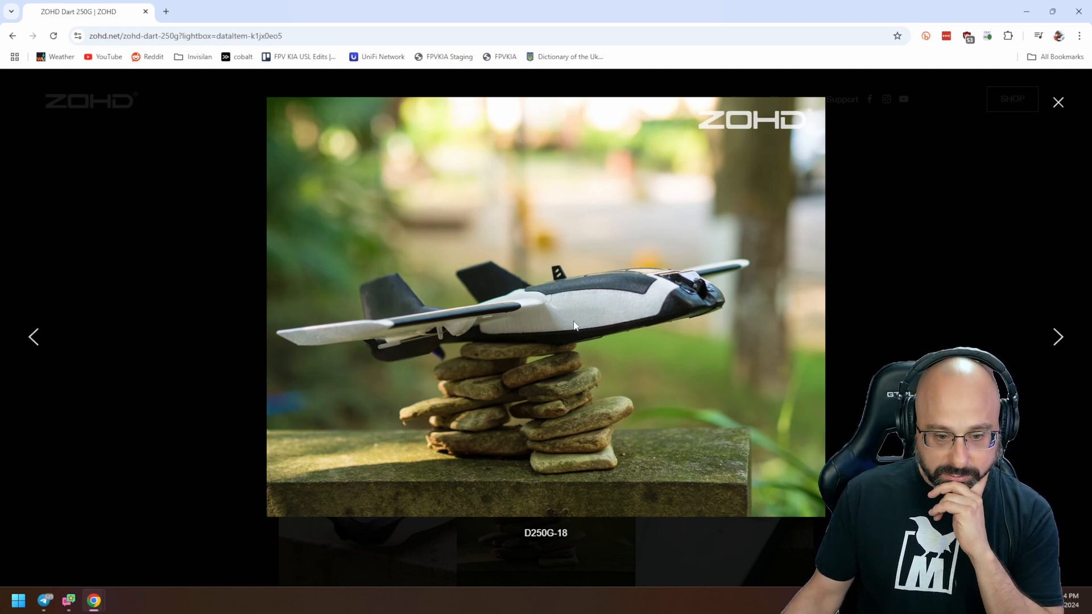
mouse_move(625, 292)
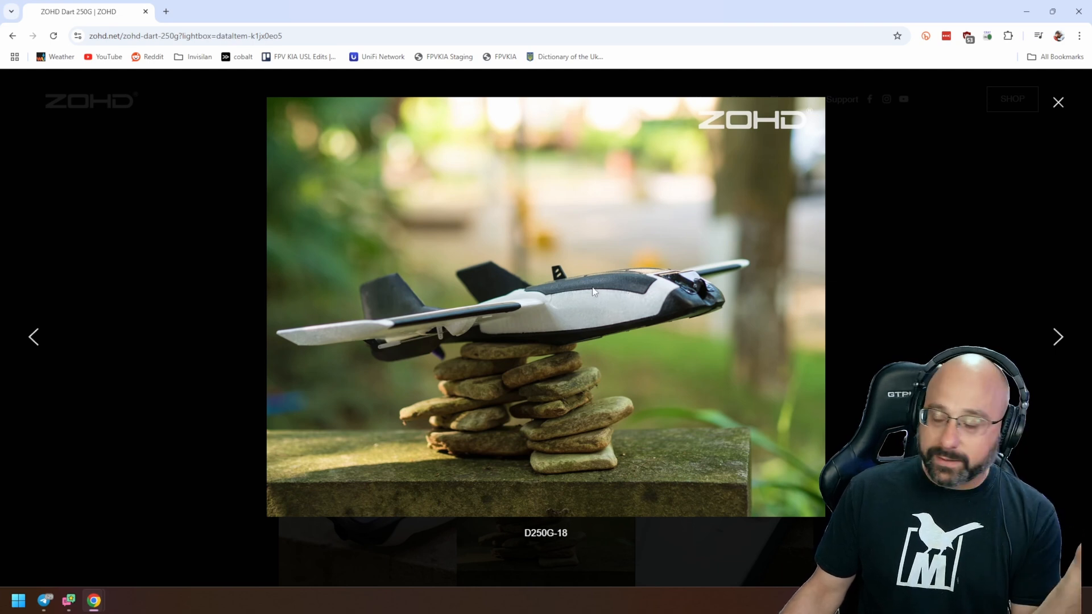
mouse_move(583, 285)
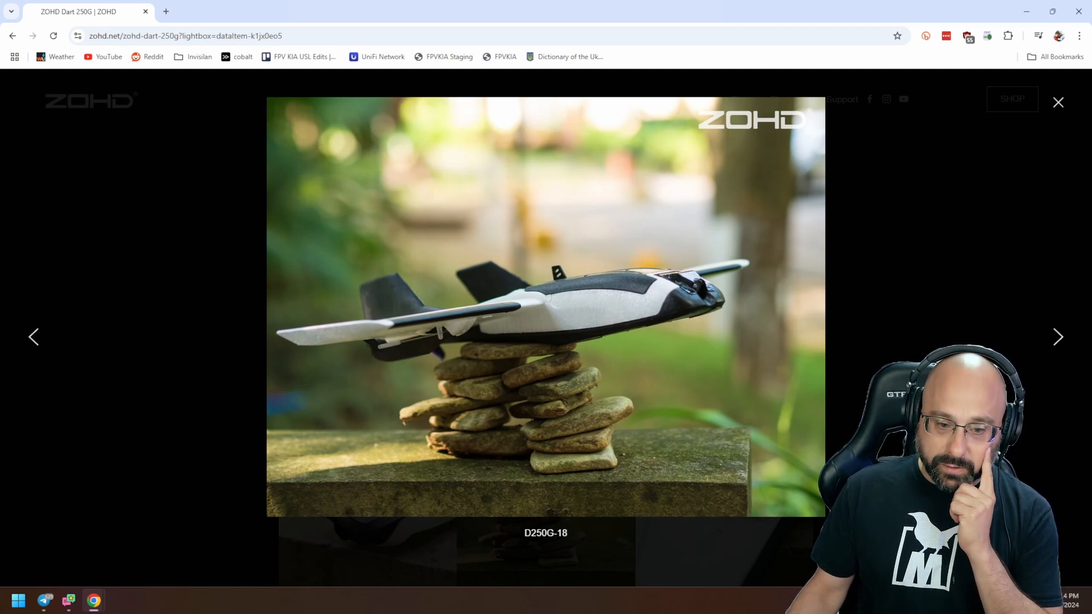
mouse_move(155, 328)
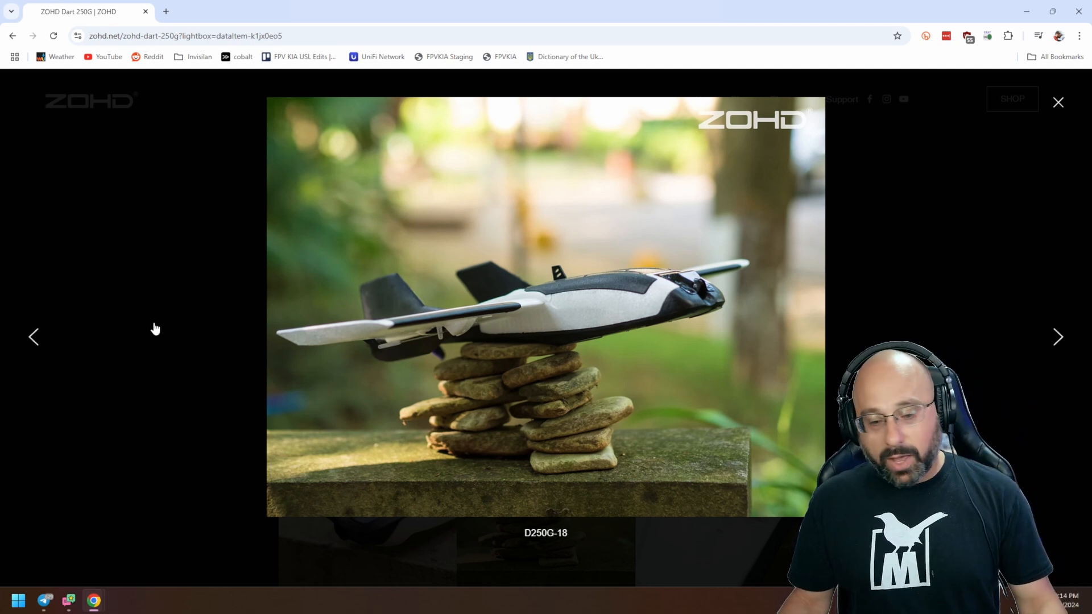
mouse_move(106, 292)
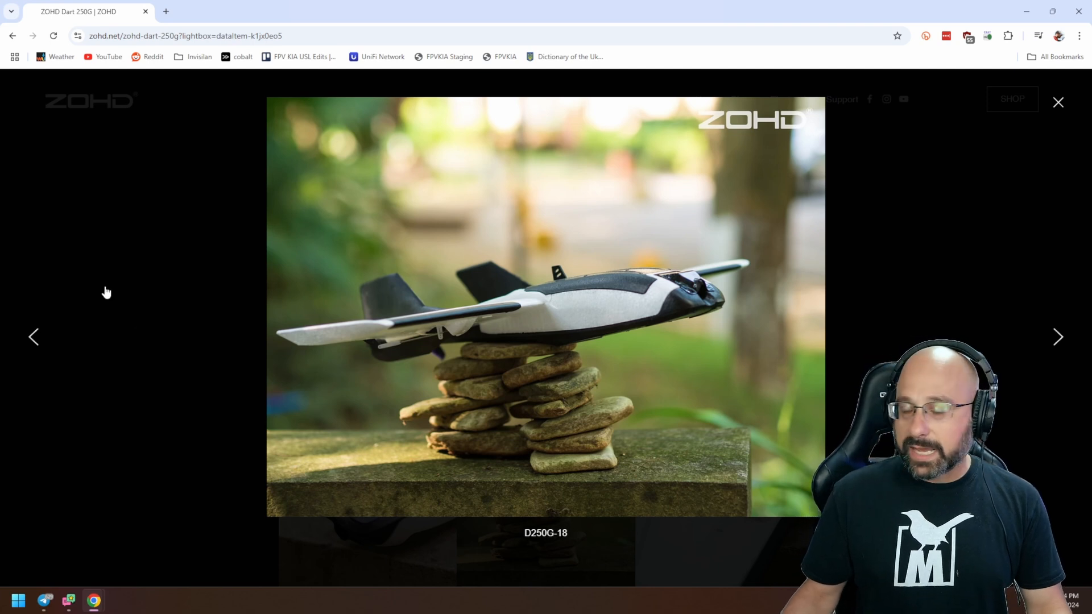
mouse_move(83, 266)
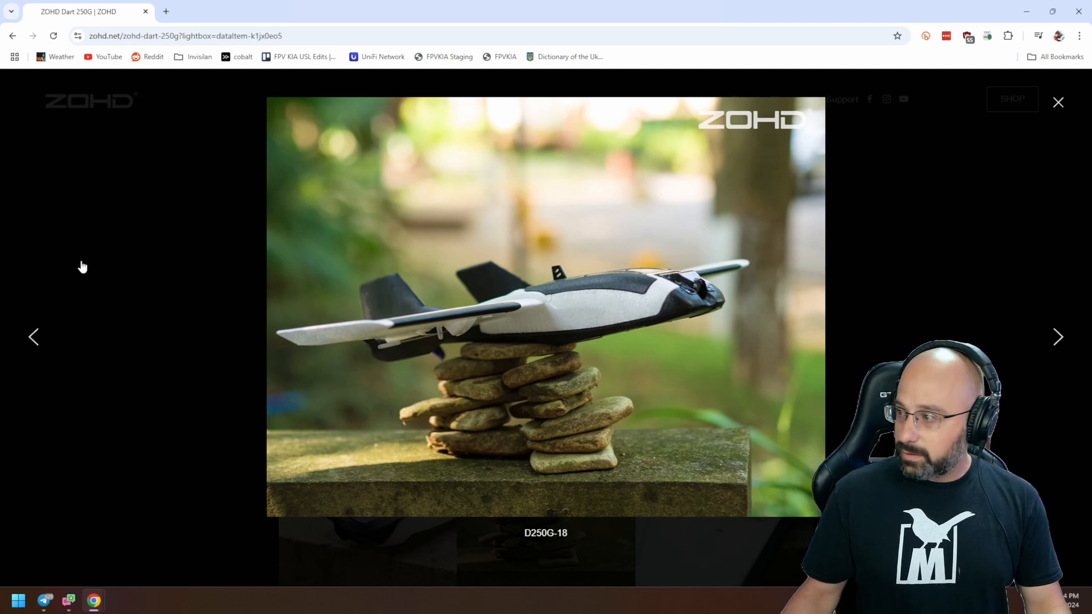
mouse_move(305, 365)
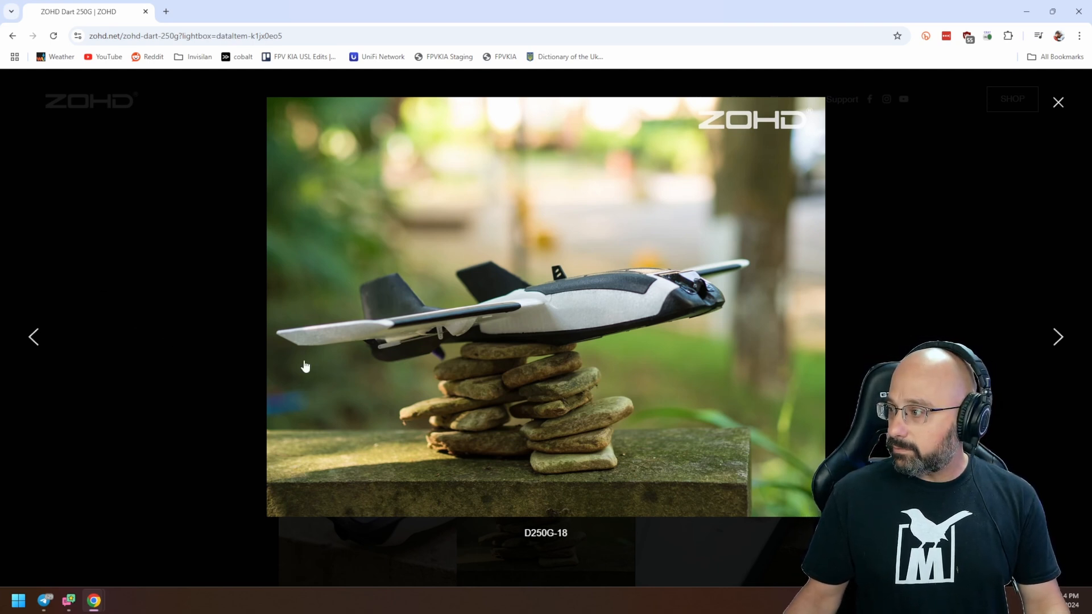
mouse_move(27, 472)
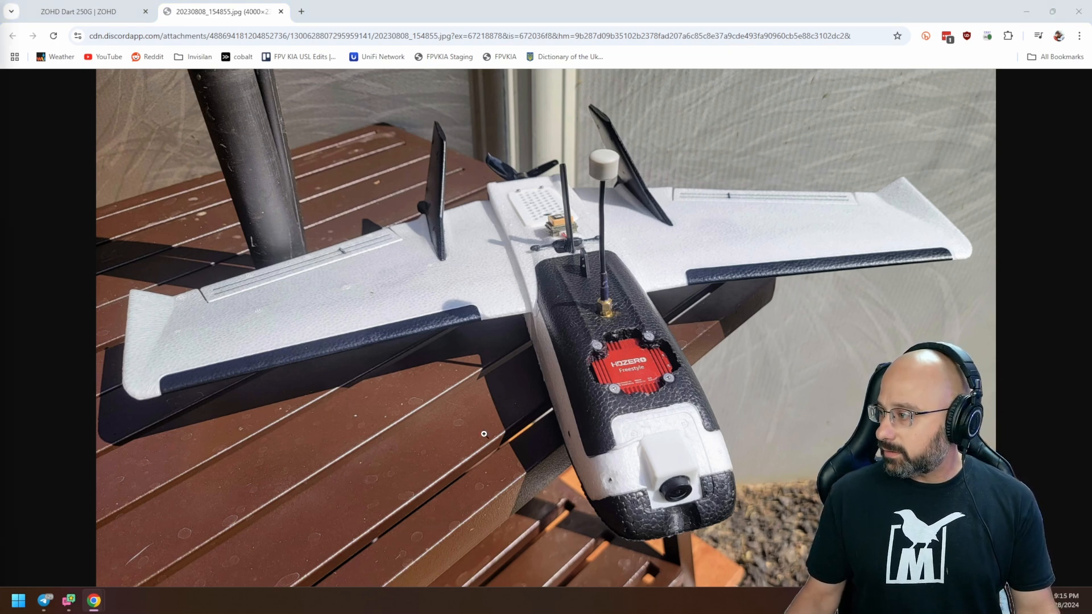
mouse_move(645, 340)
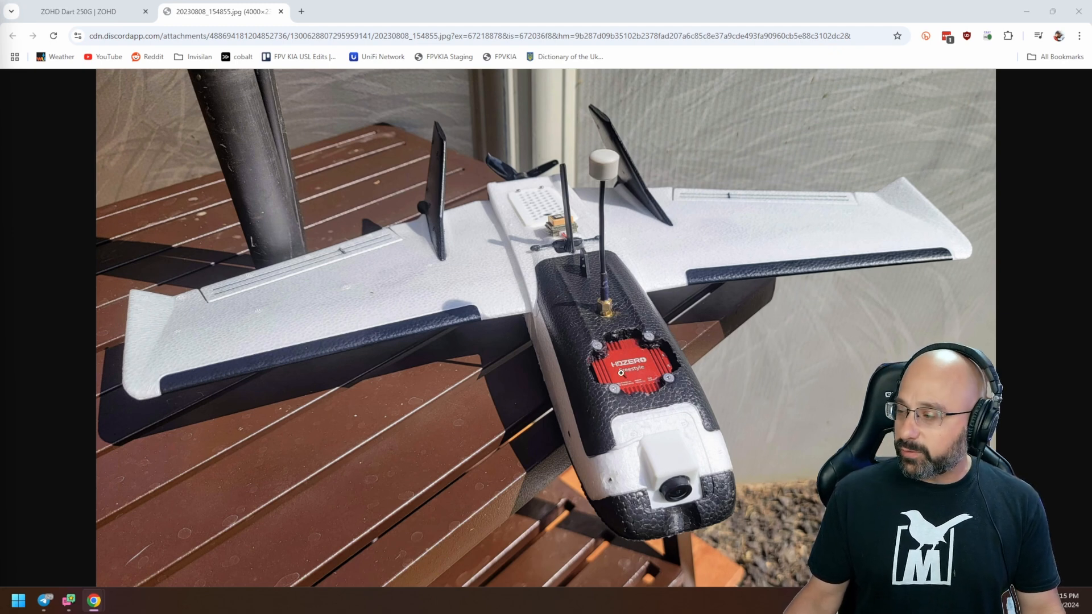
mouse_move(658, 357)
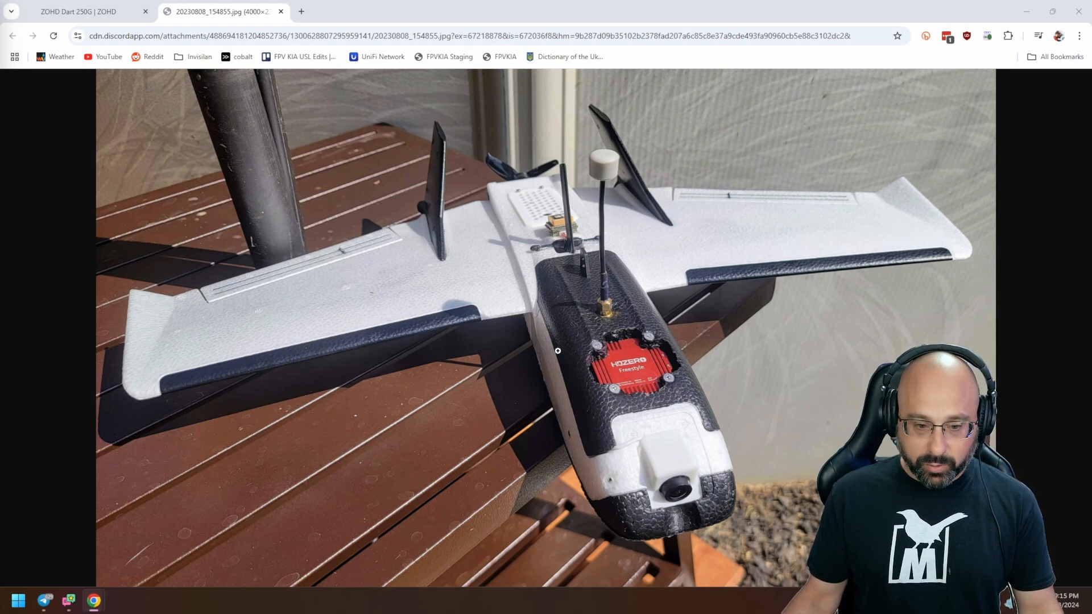
mouse_move(265, 425)
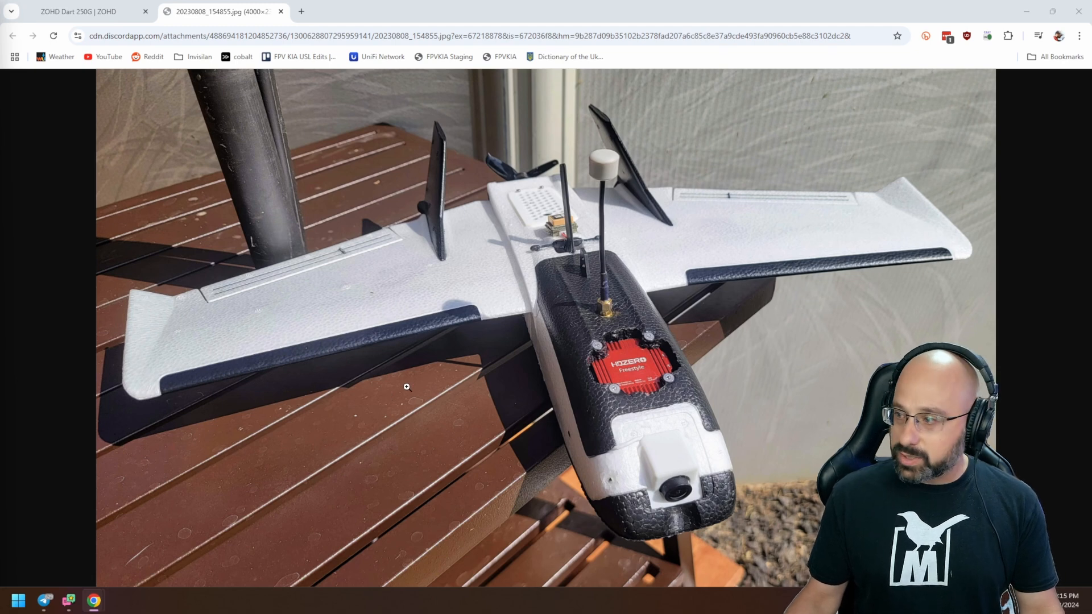
mouse_move(462, 418)
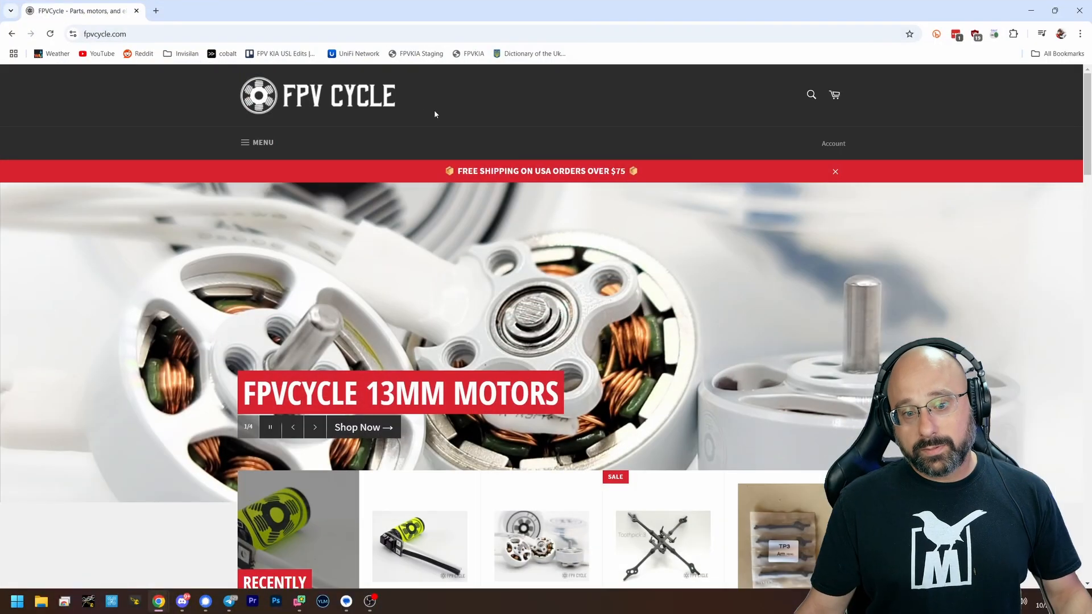
Step: Open FPVCycle's ToothPick 3 Frame - TP3 product page from the listing
scroll(down, 3)
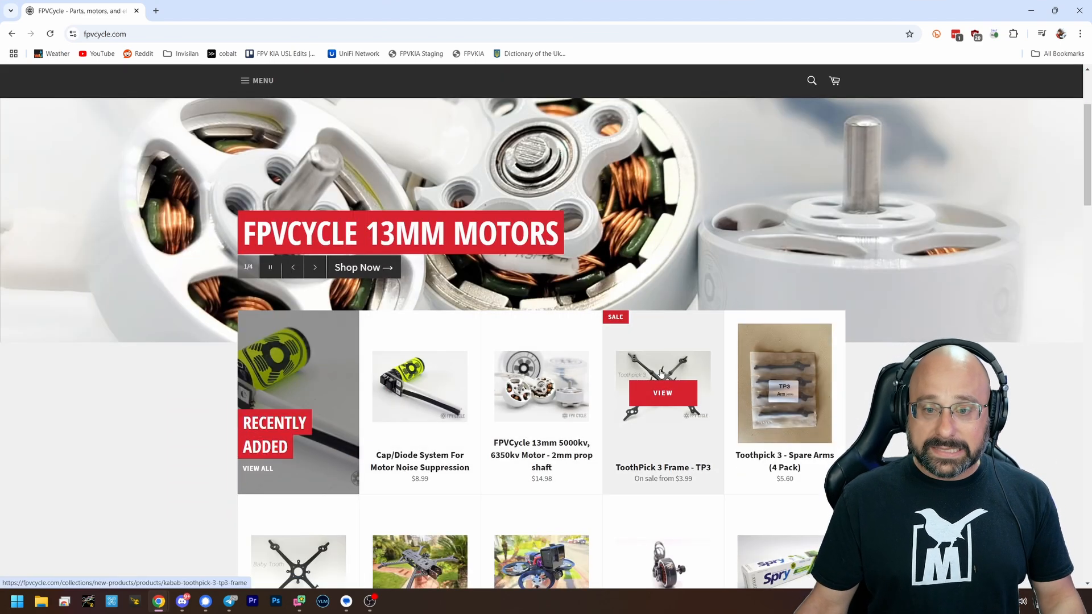
click(662, 393)
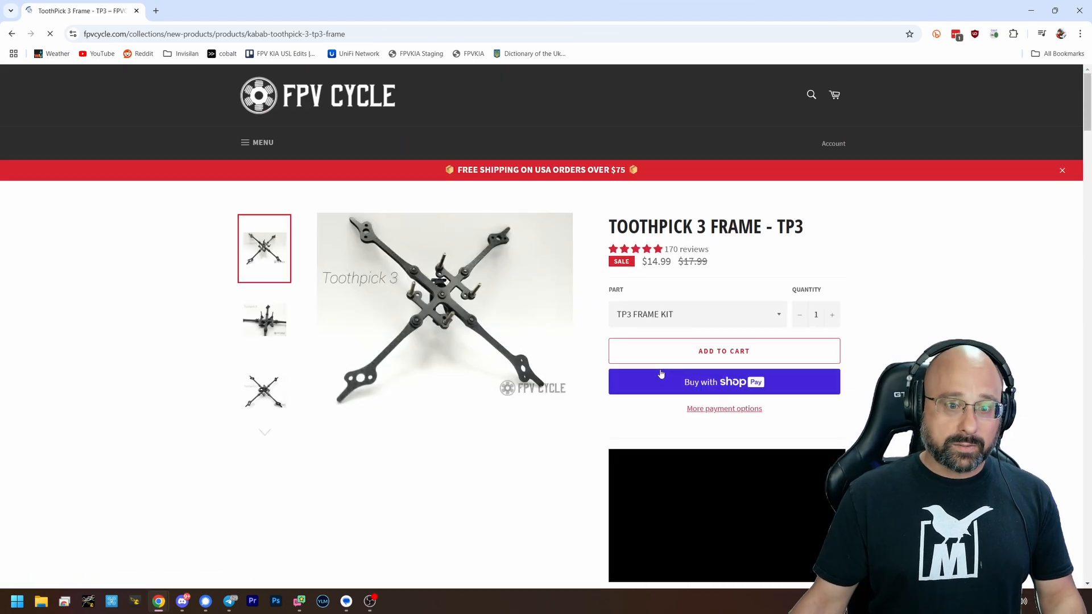
scroll(down, 3)
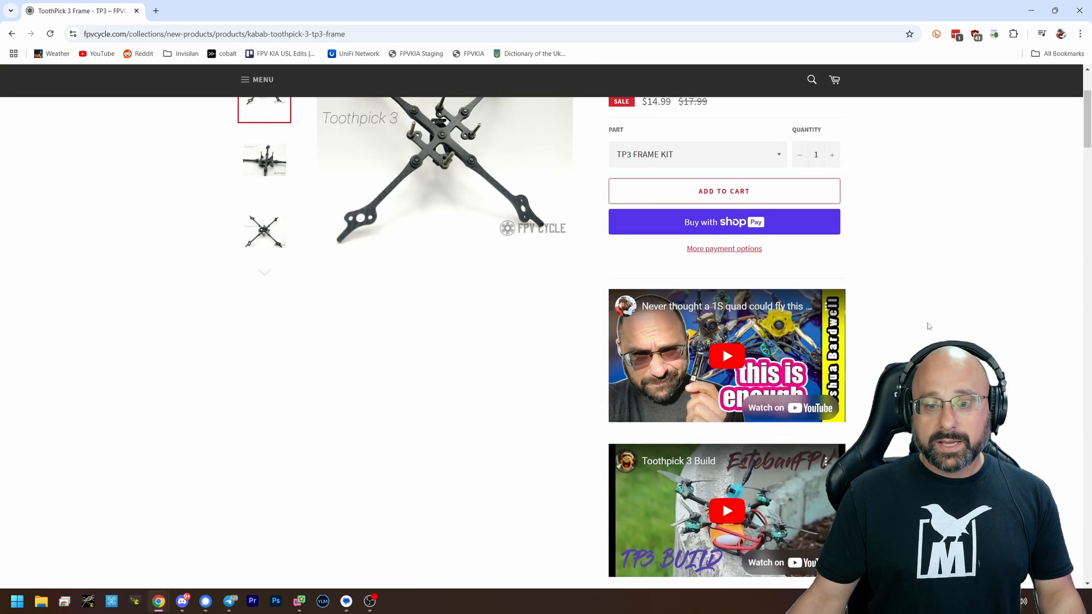
scroll(up, 3)
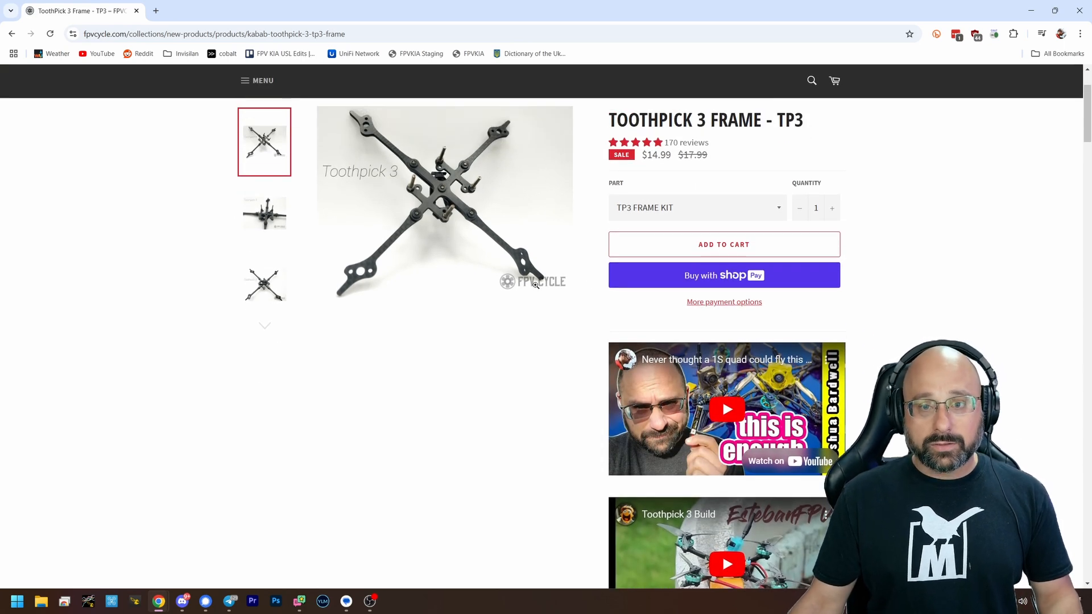
Step: Read down through the canopy print options, features, hardware and recommended drivetrain
scroll(down, 3)
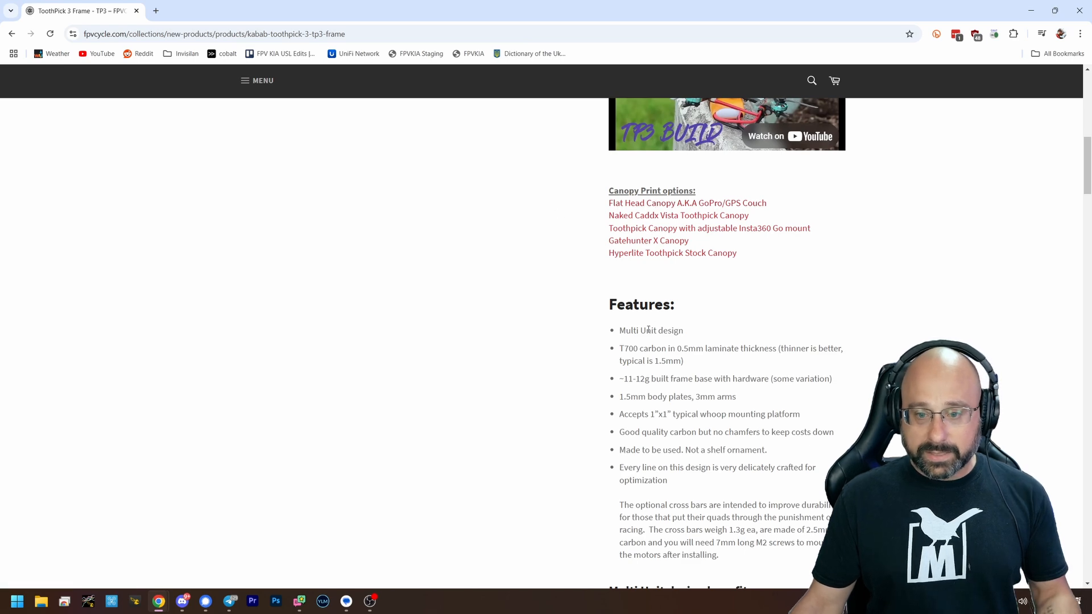
scroll(down, 3)
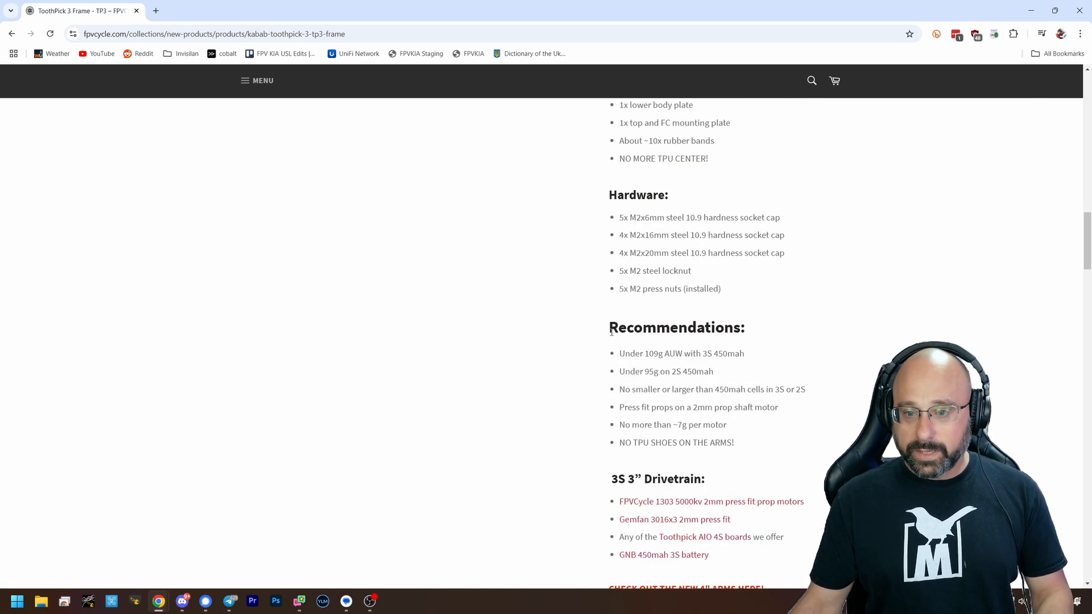
scroll(down, 3)
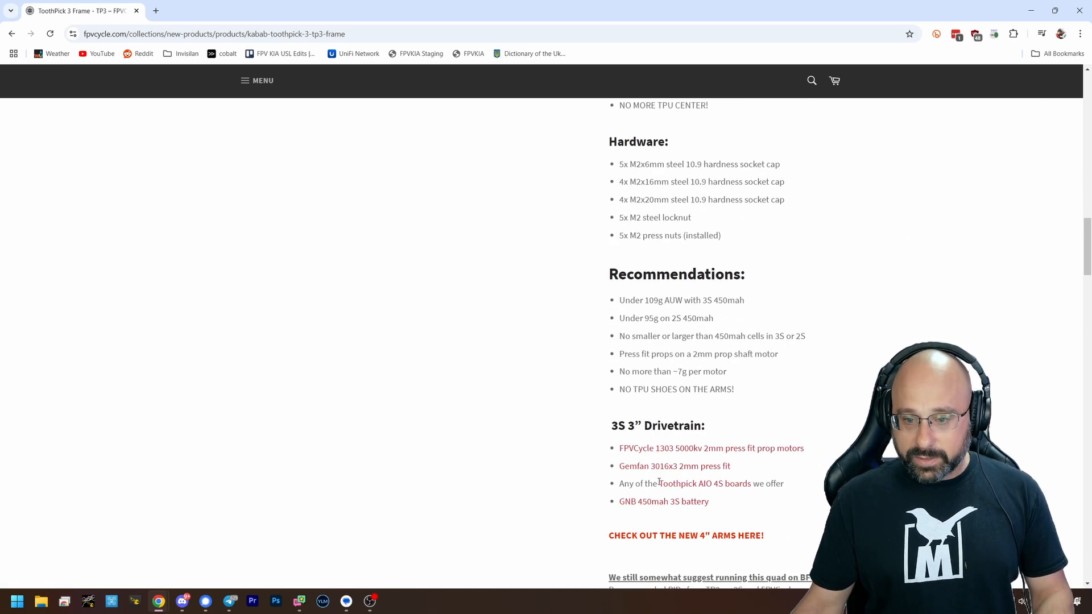
mouse_move(687, 483)
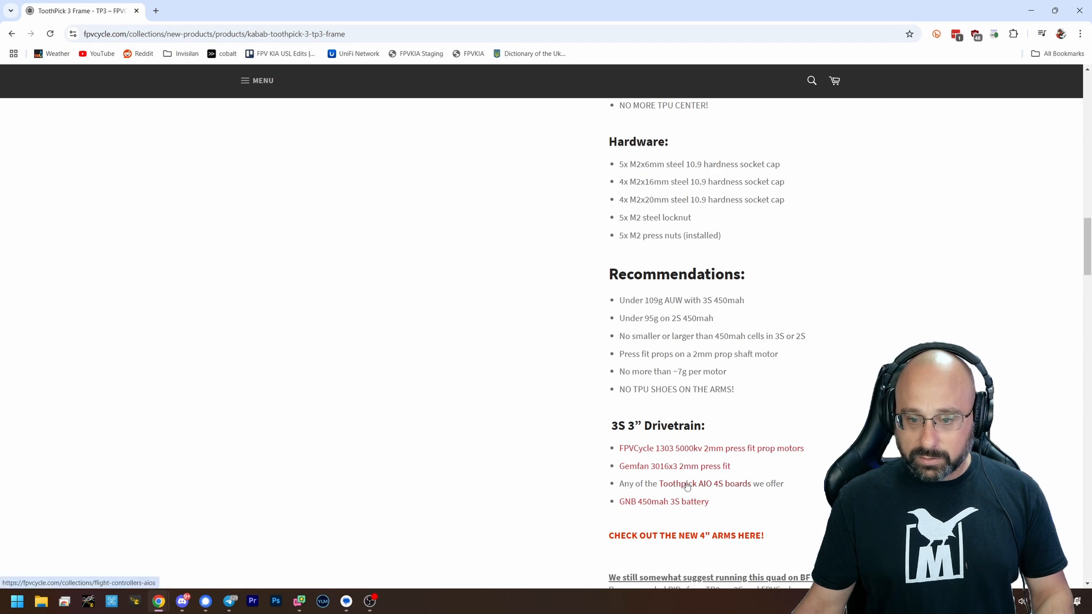
scroll(down, 3)
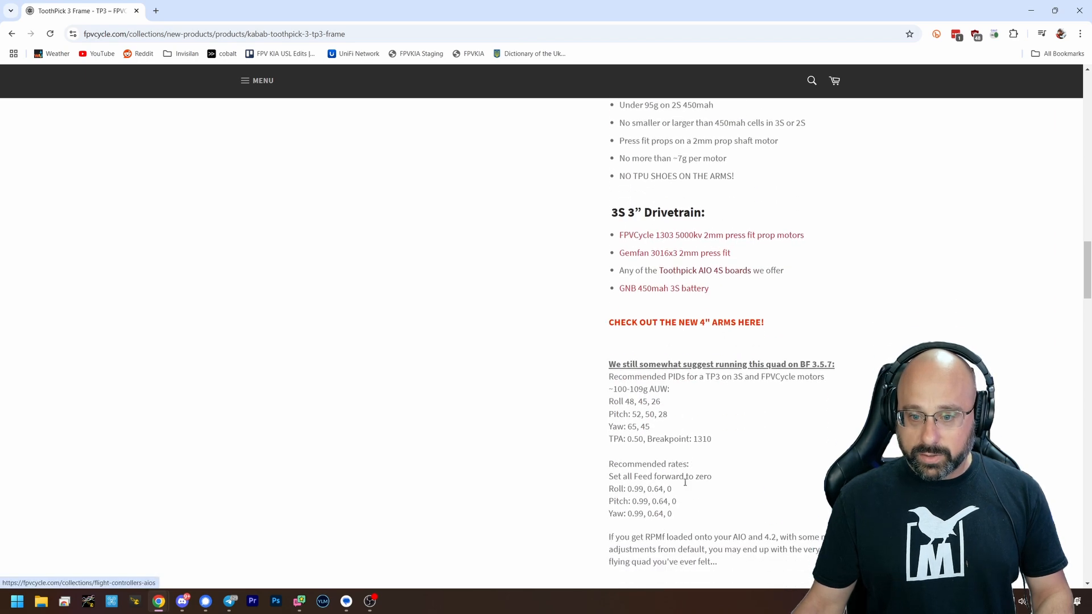
scroll(up, 3)
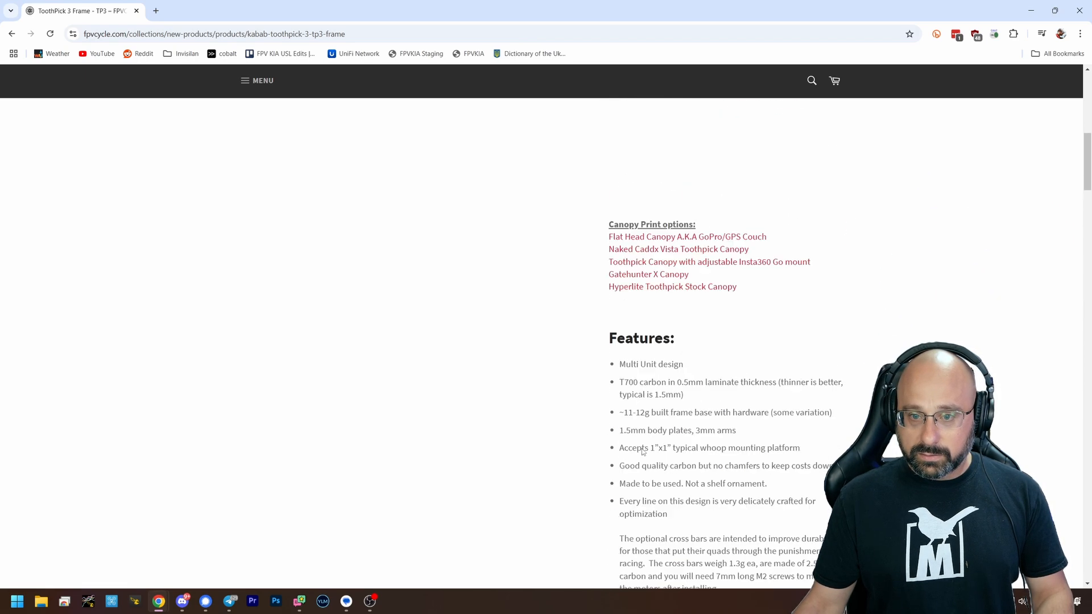
Step: From the FPVCycle home page, search the site for '1s aio'
click(12, 33)
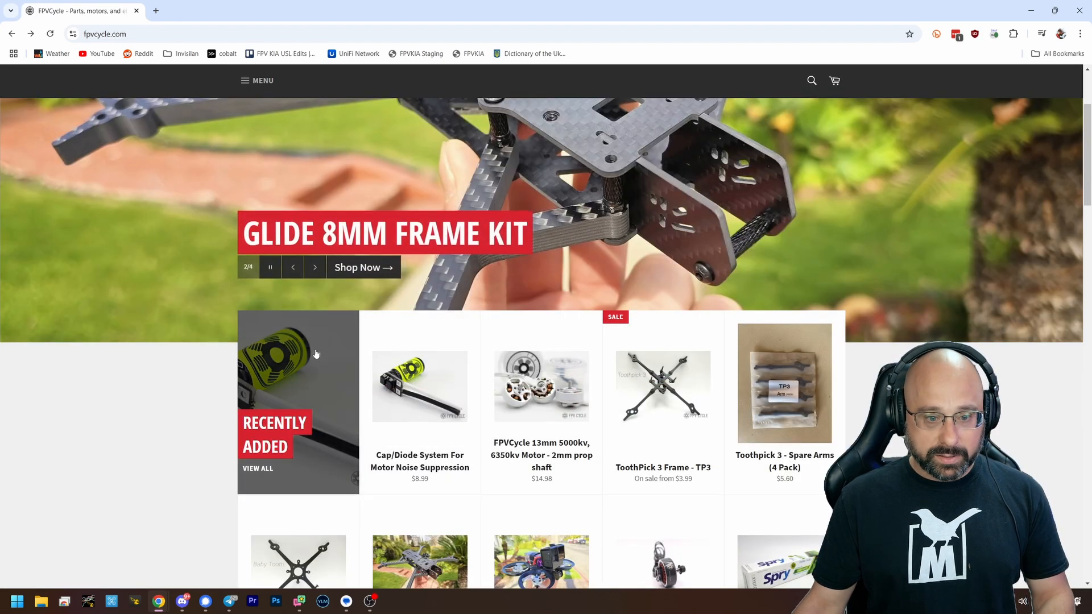
click(811, 80)
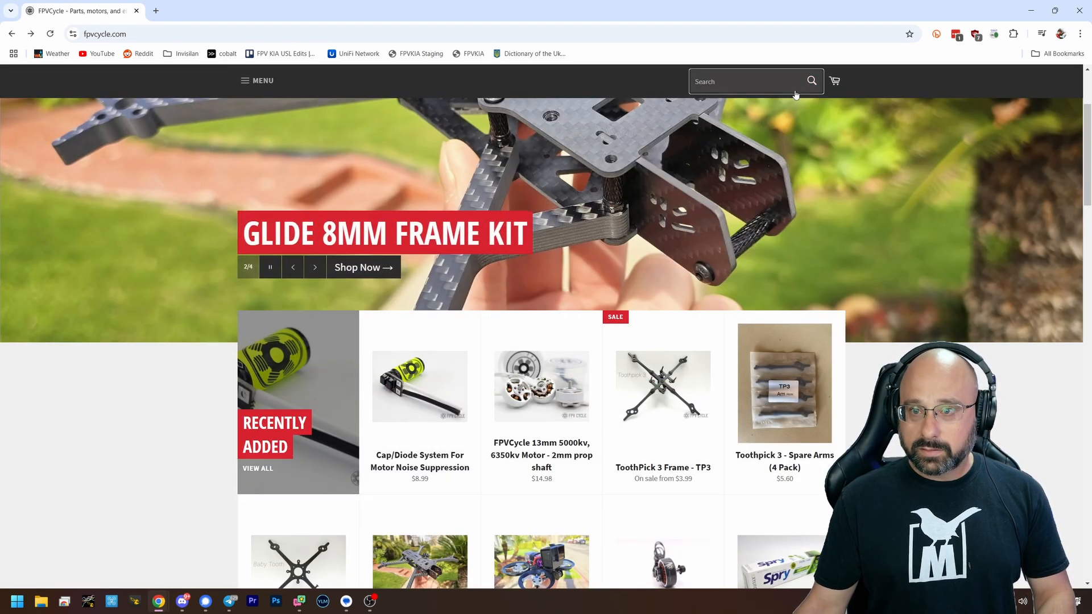
text(1s aio)
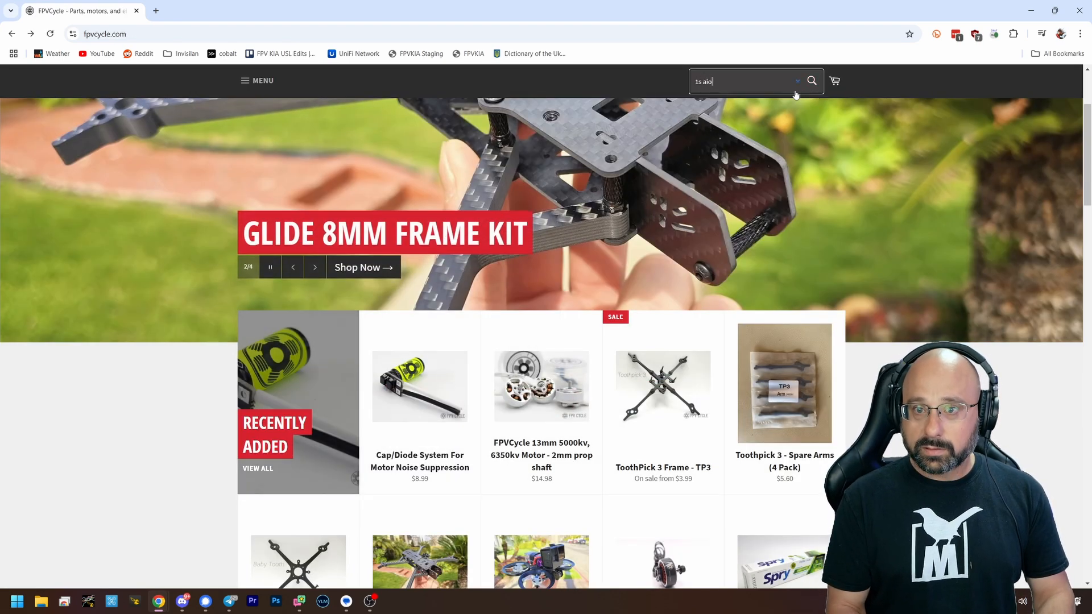
key(Return)
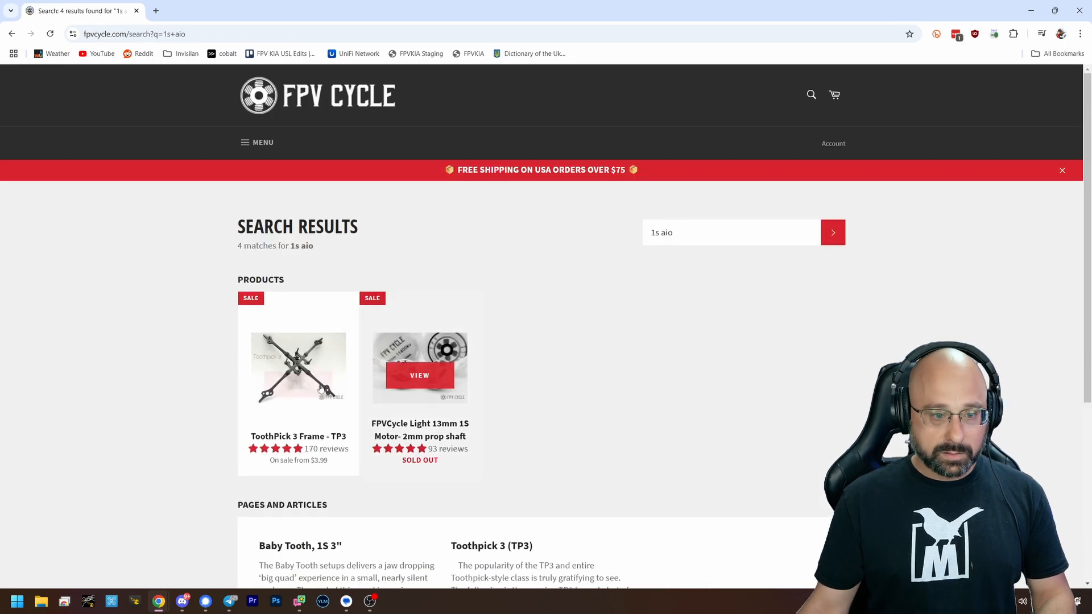
scroll(down, 3)
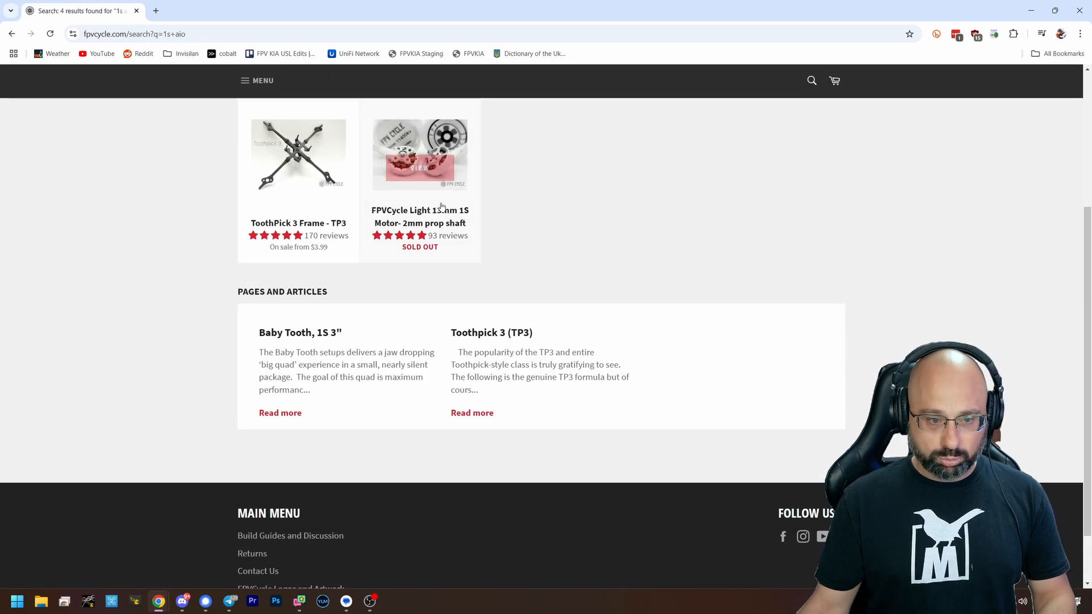
Step: Read the Baby Tooth 1S 3" build article and follow its FPVCycle 1S AIO part link
click(280, 412)
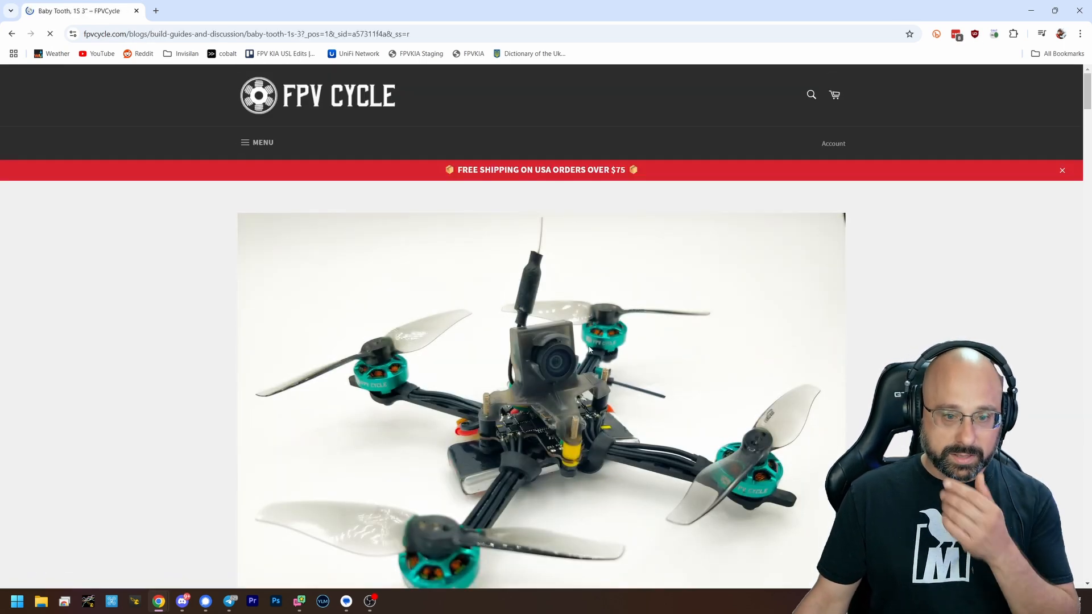
scroll(down, 3)
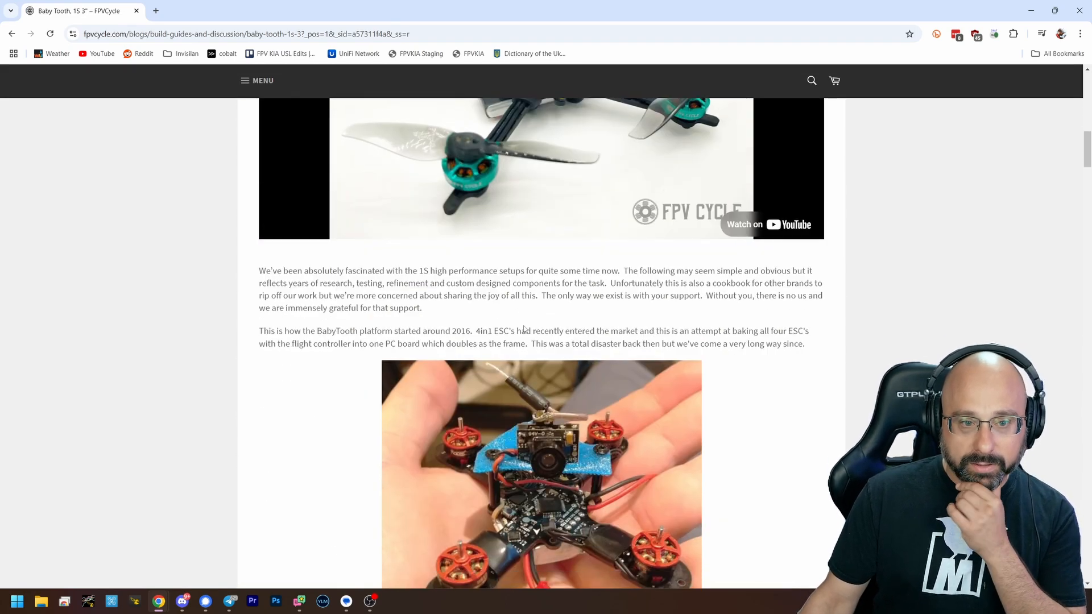
scroll(down, 3)
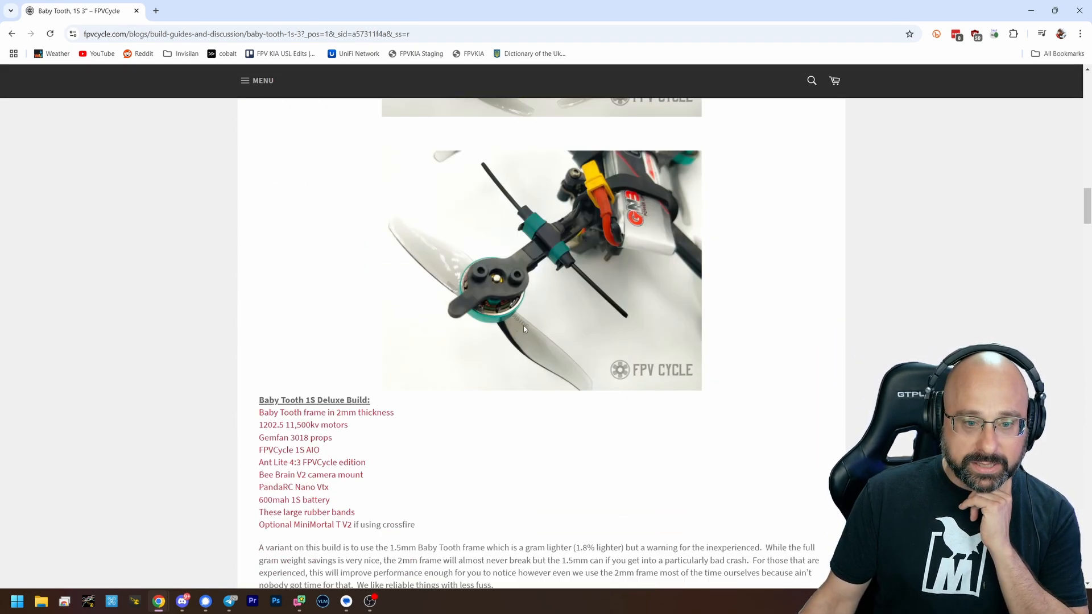
scroll(down, 3)
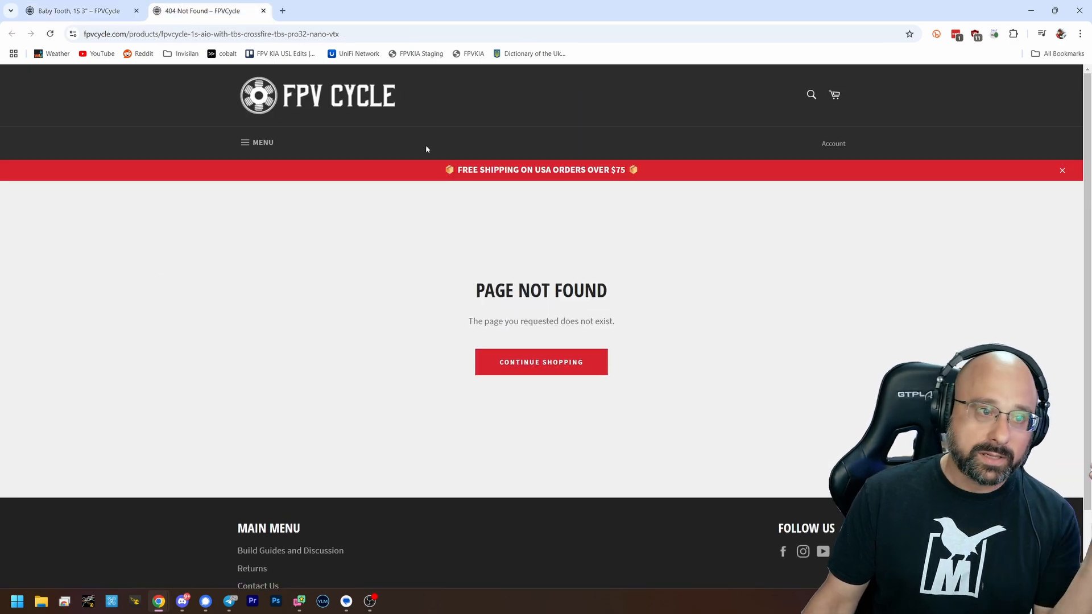
click(810, 94)
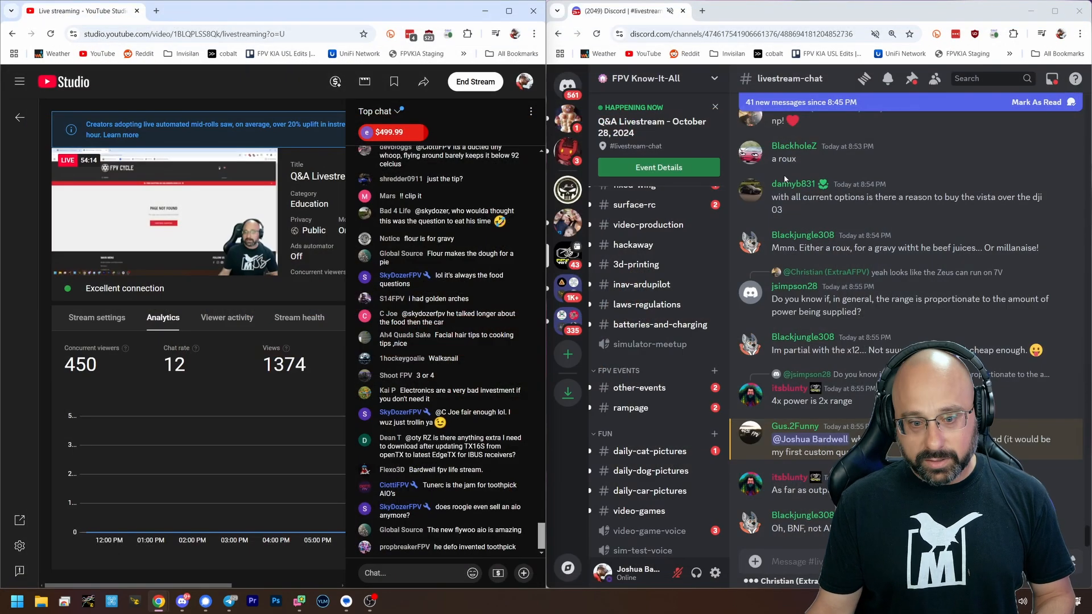
Step: Scroll through the YouTube Studio live chat messages
scroll(down, 3)
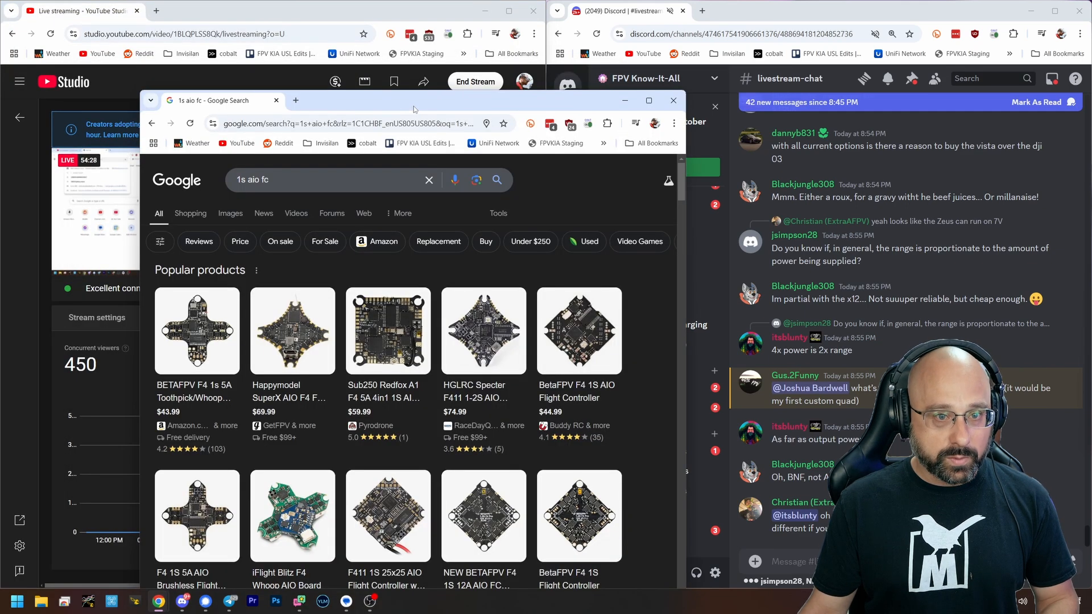
Step: Maximize the Google results window and open a BetaFPV F4 1S AIO listing in a new tab
click(647, 100)
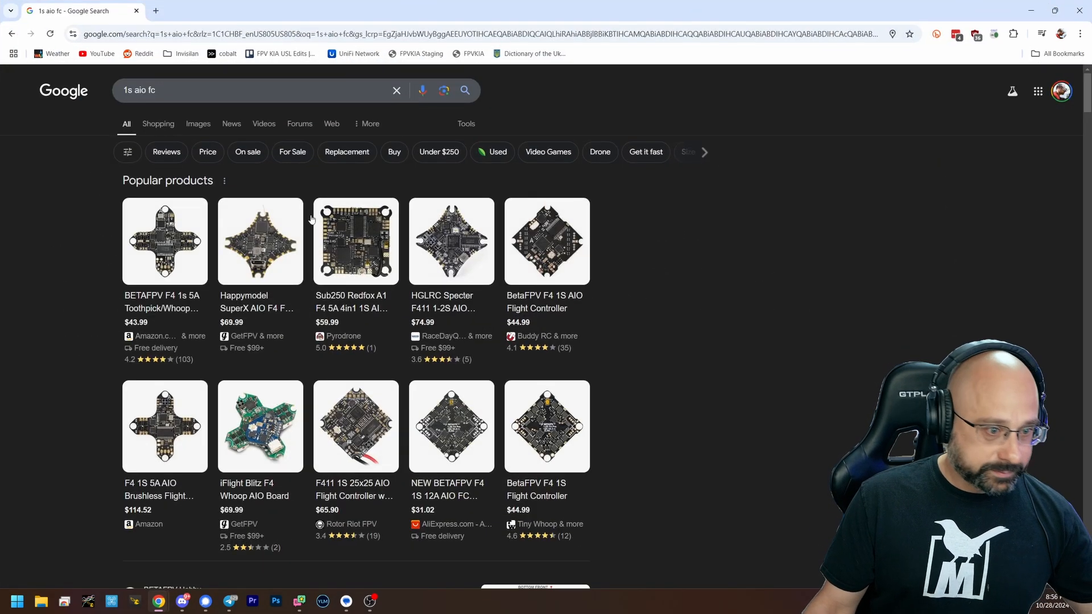
scroll(down, 3)
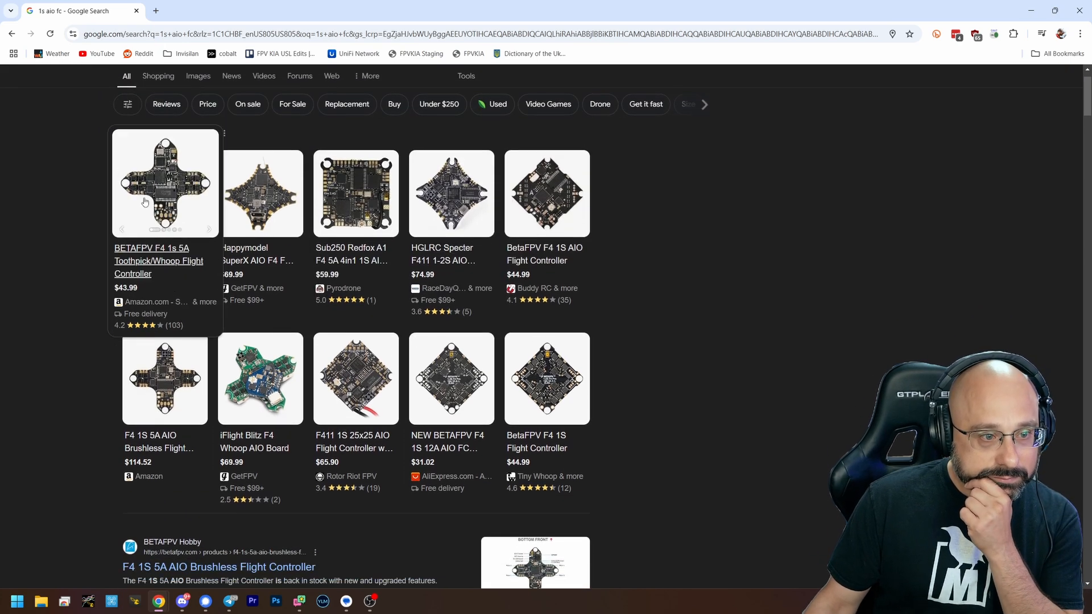
click(209, 228)
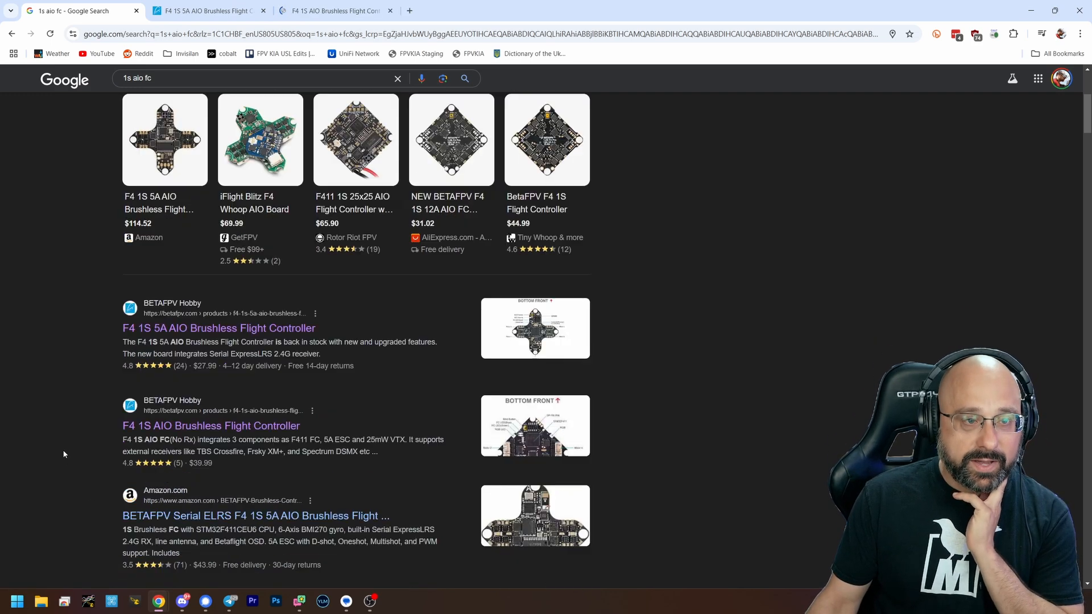
Step: Browse the remaining AIO board listings and start a search beginning with 'happy'
scroll(down, 3)
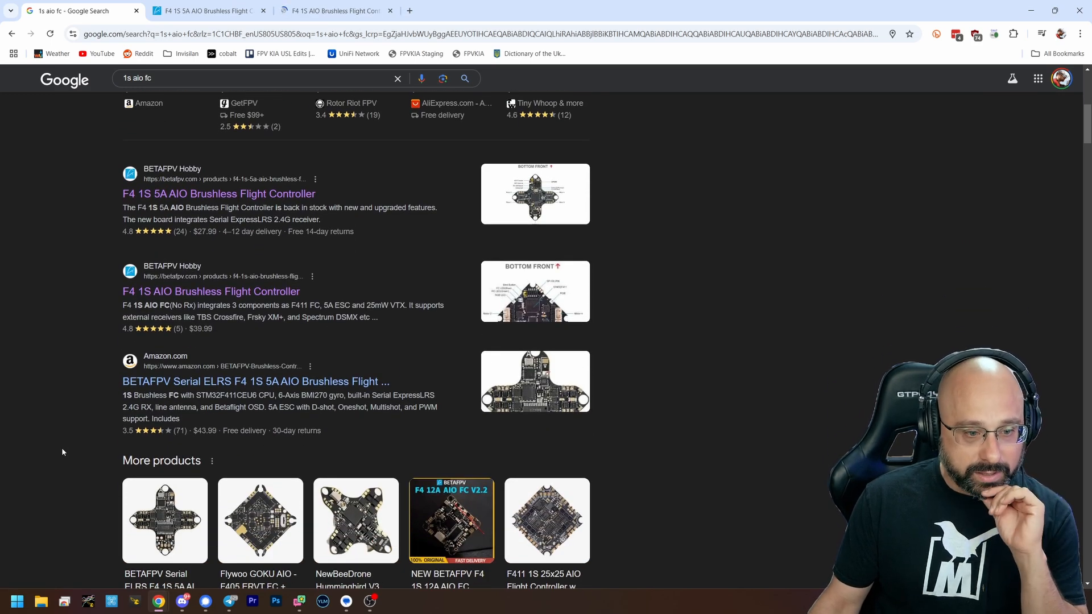
scroll(down, 3)
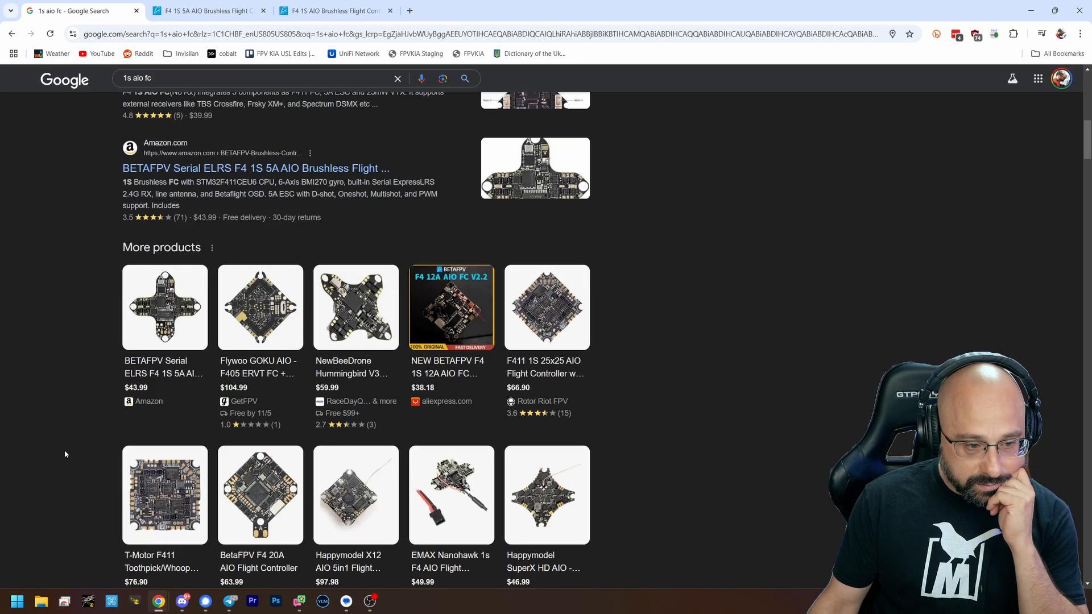
scroll(down, 3)
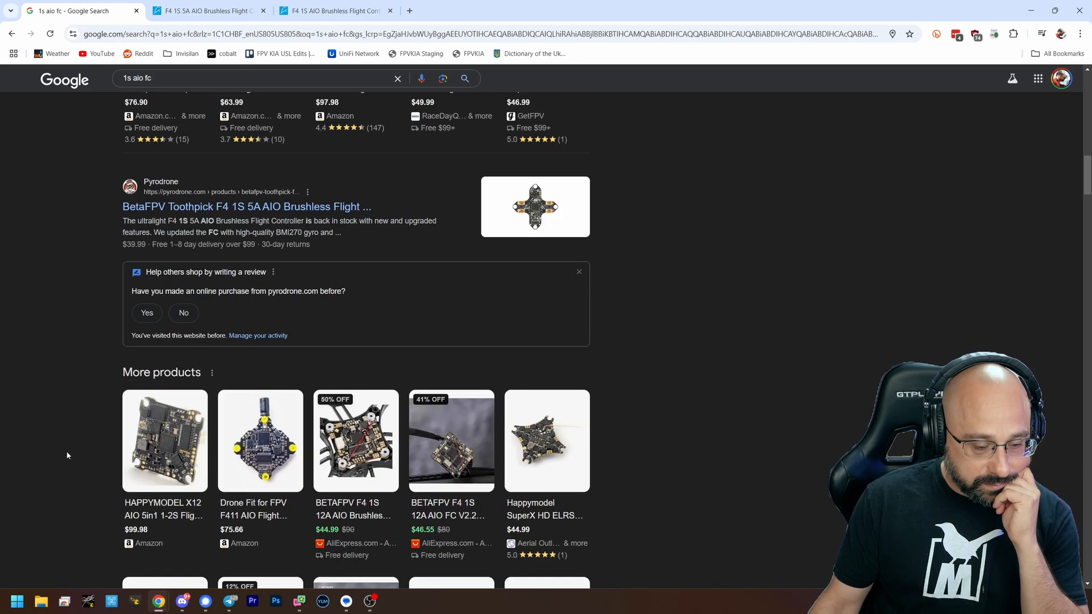
scroll(down, 3)
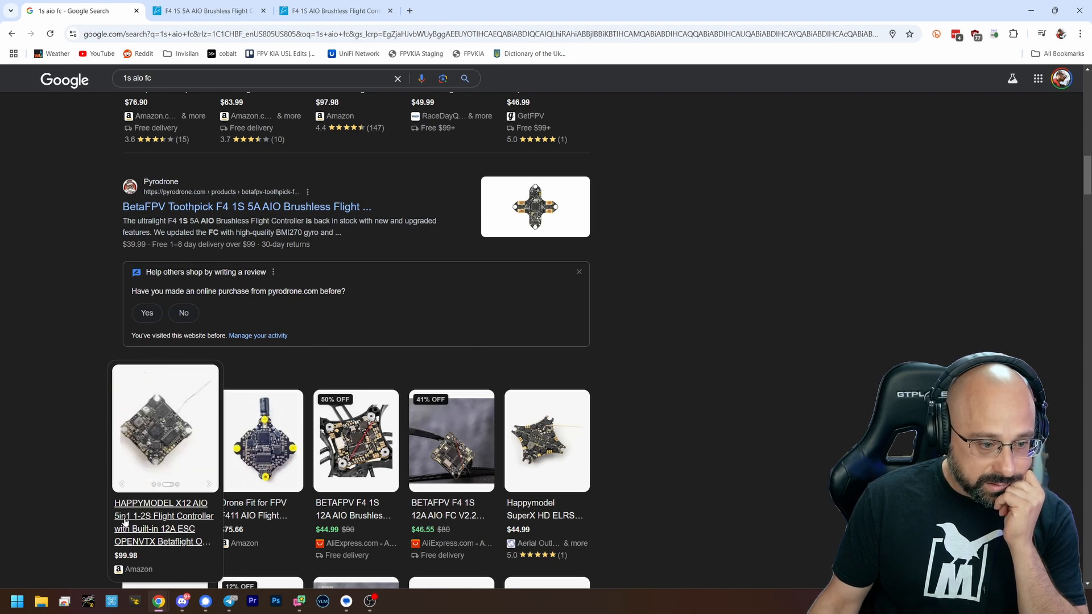
scroll(down, 3)
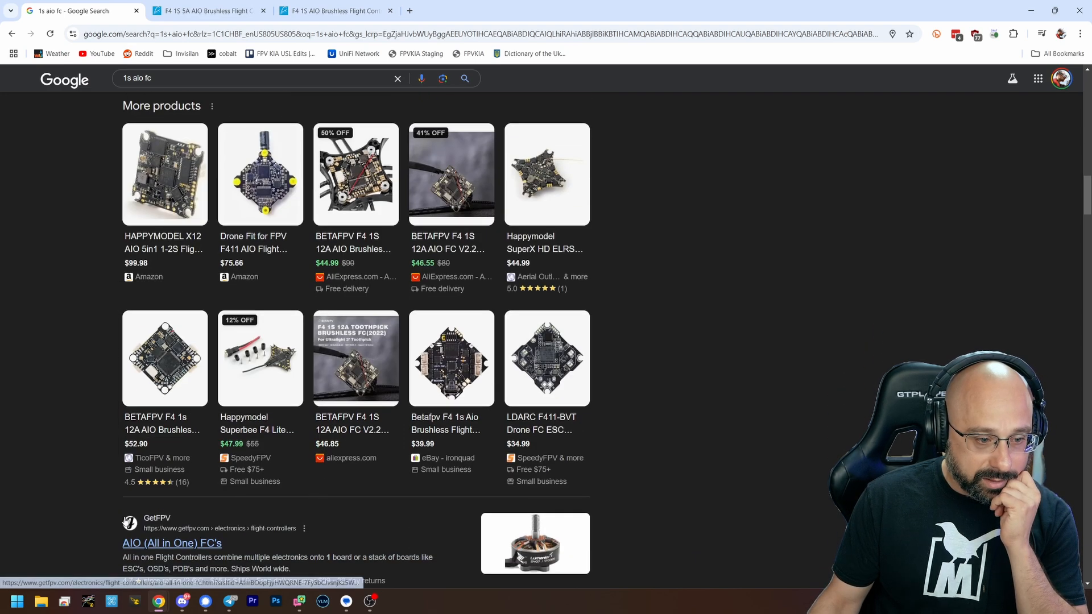
scroll(down, 3)
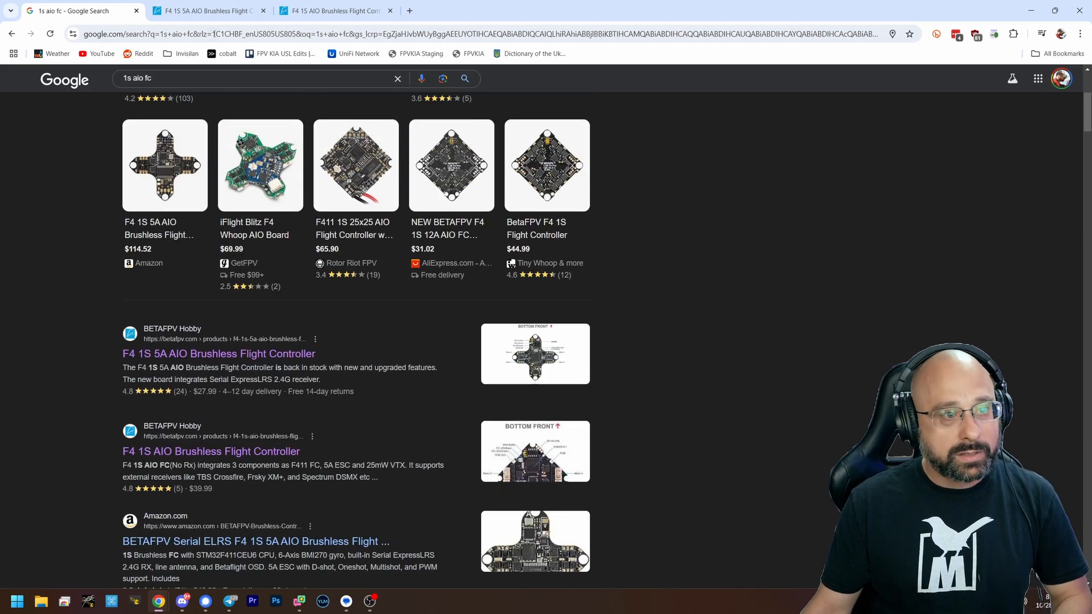
text(happymodel x12)
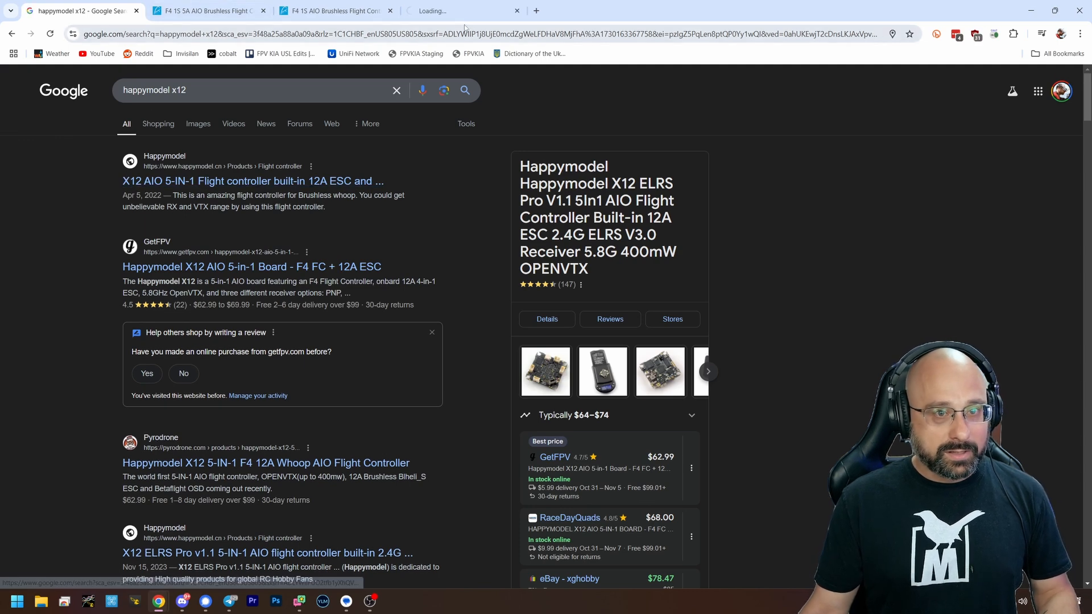
Step: Open Happymodel's X12 AIO 5-IN-1 page and review its variant table
click(253, 181)
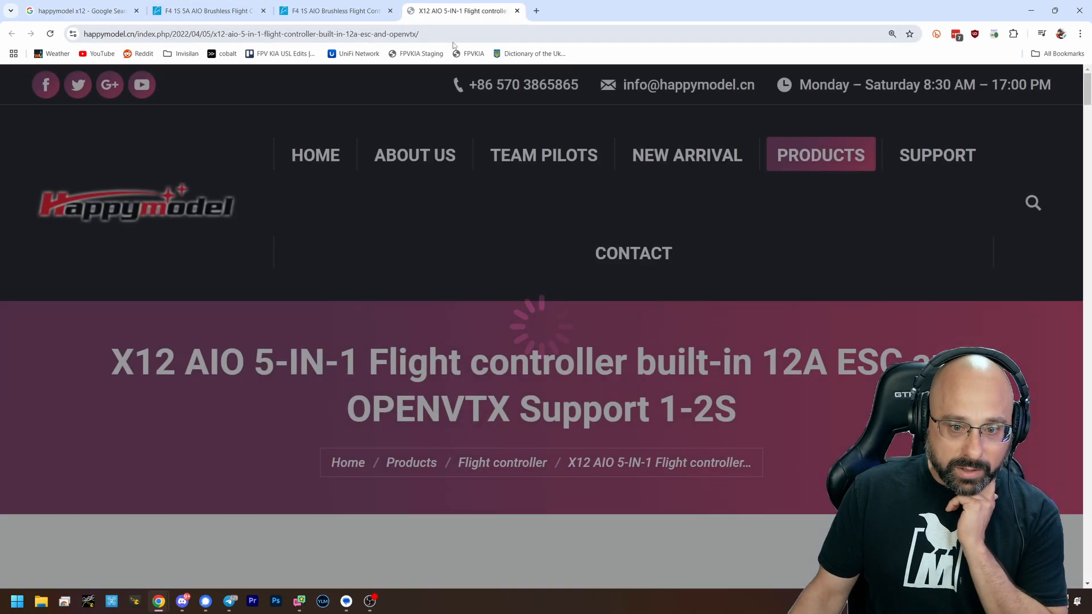
scroll(down, 3)
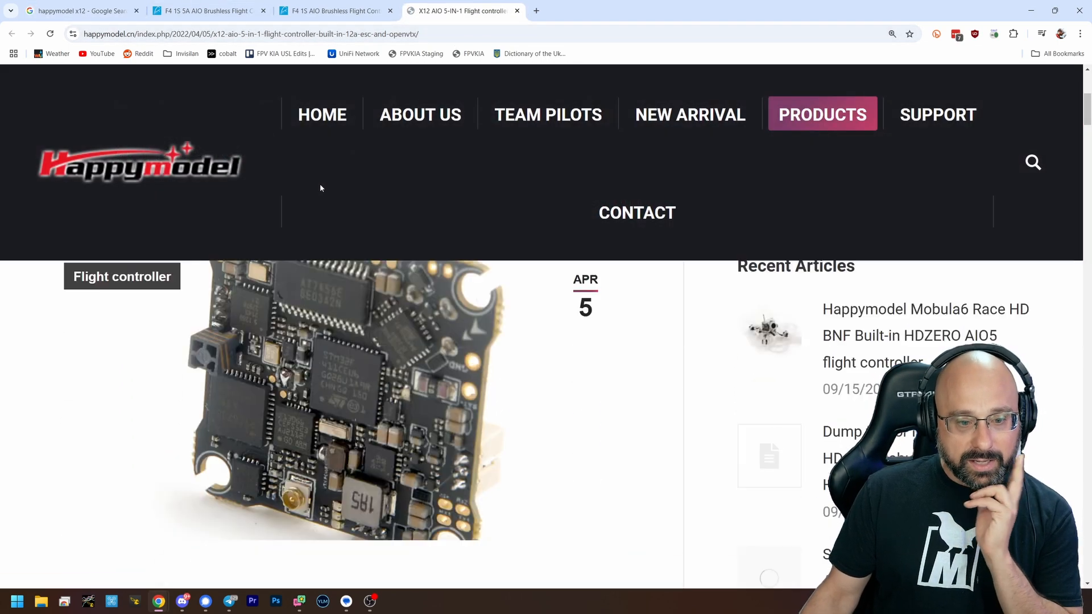
scroll(up, 3)
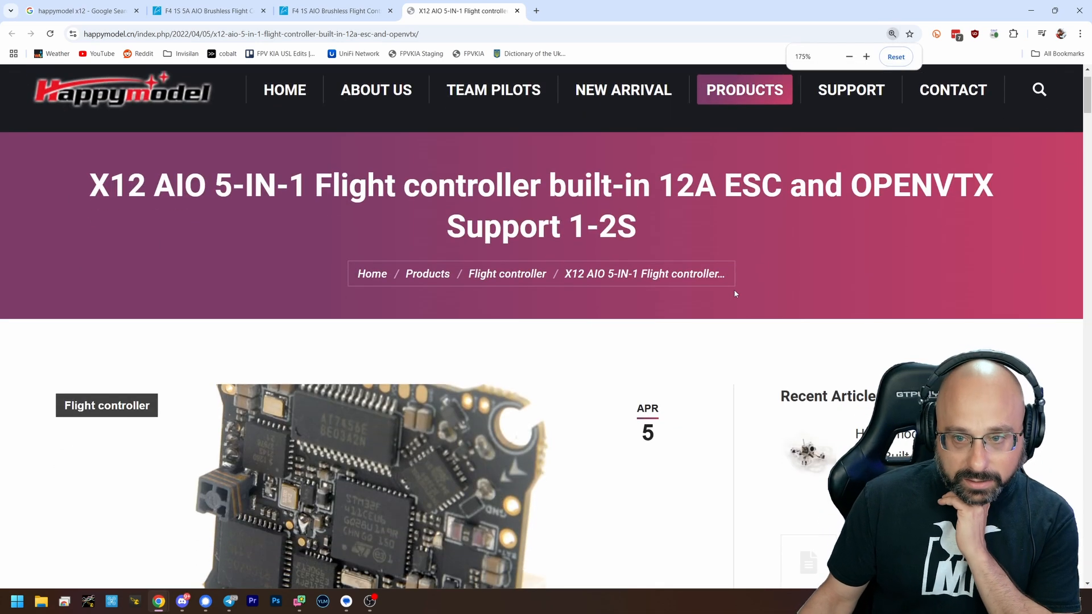
scroll(down, 3)
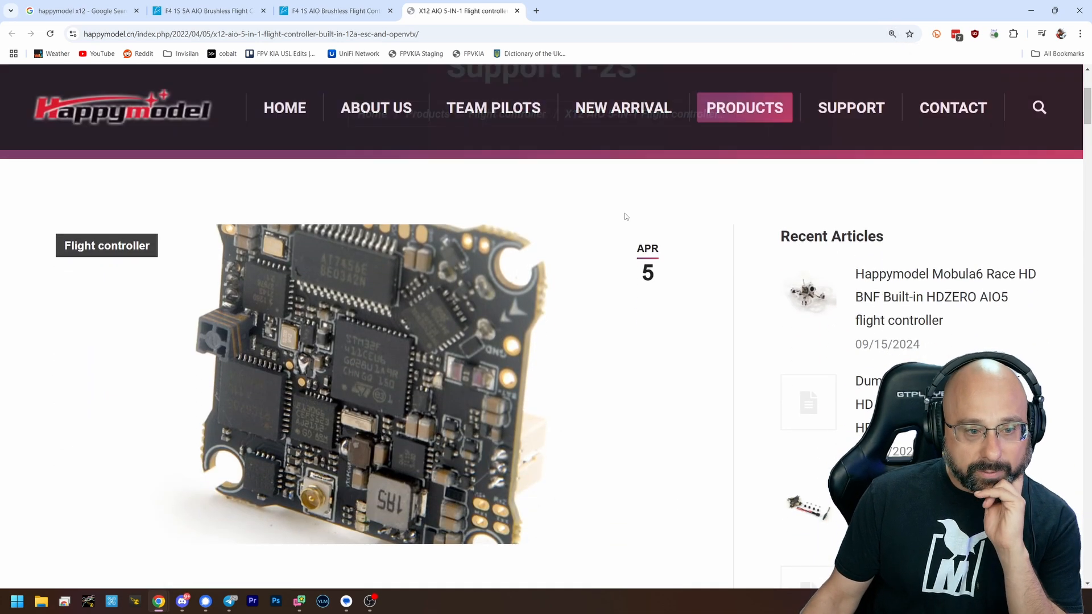
scroll(down, 3)
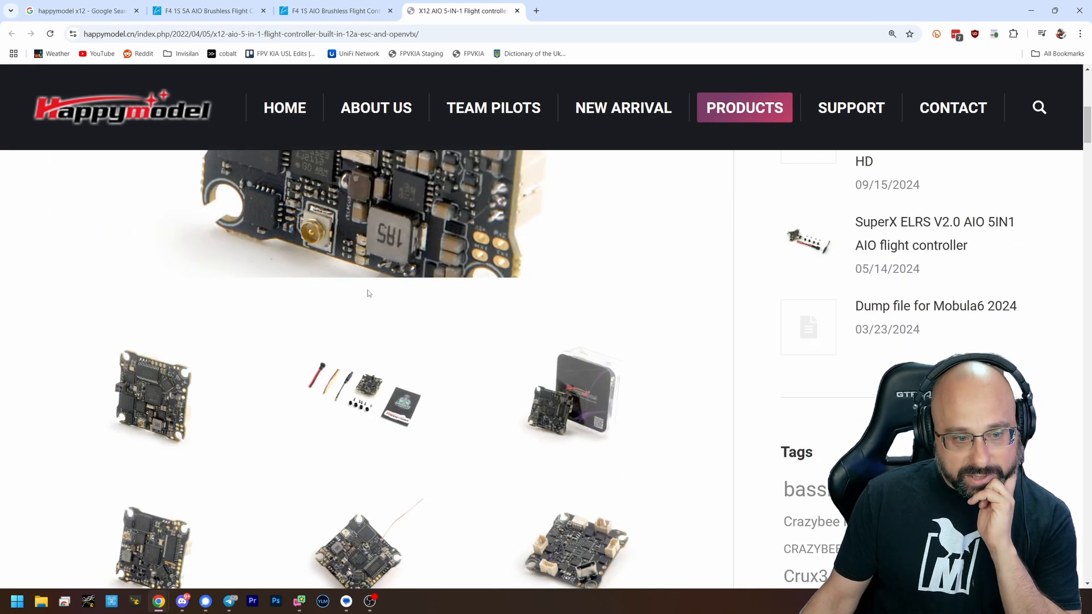
Step: Read down through the X12 wiring and pinout diagrams, then return to the BetaFPV F4 1S AIO page
scroll(down, 3)
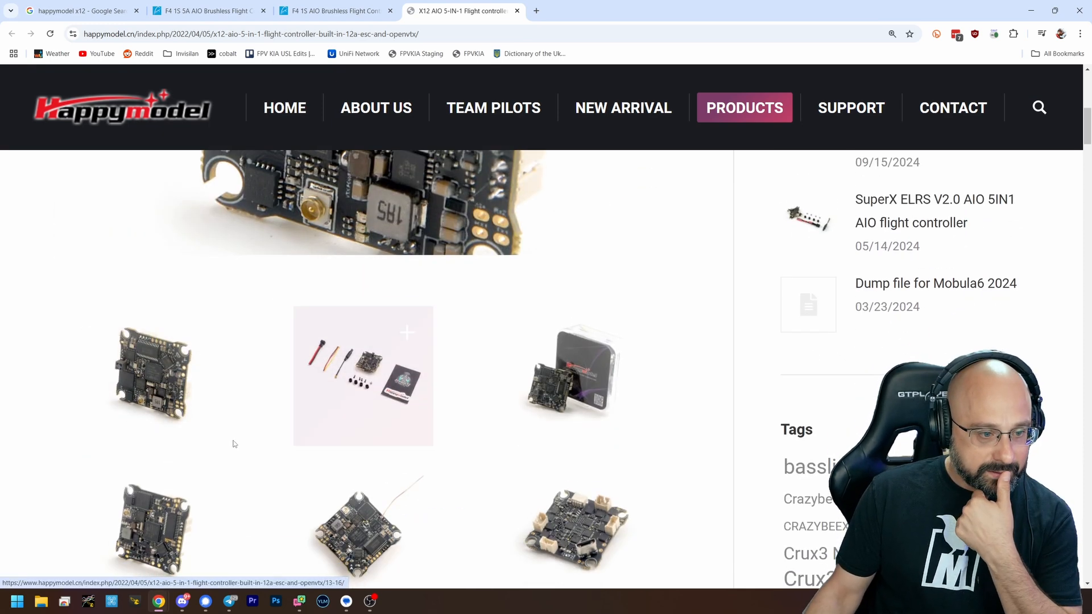
scroll(down, 3)
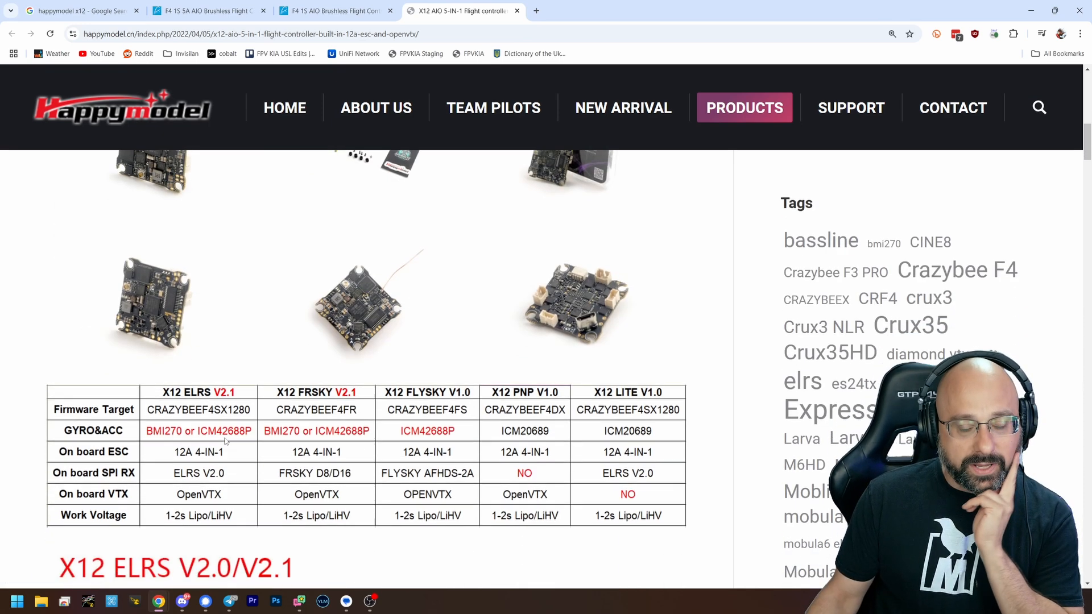
scroll(down, 3)
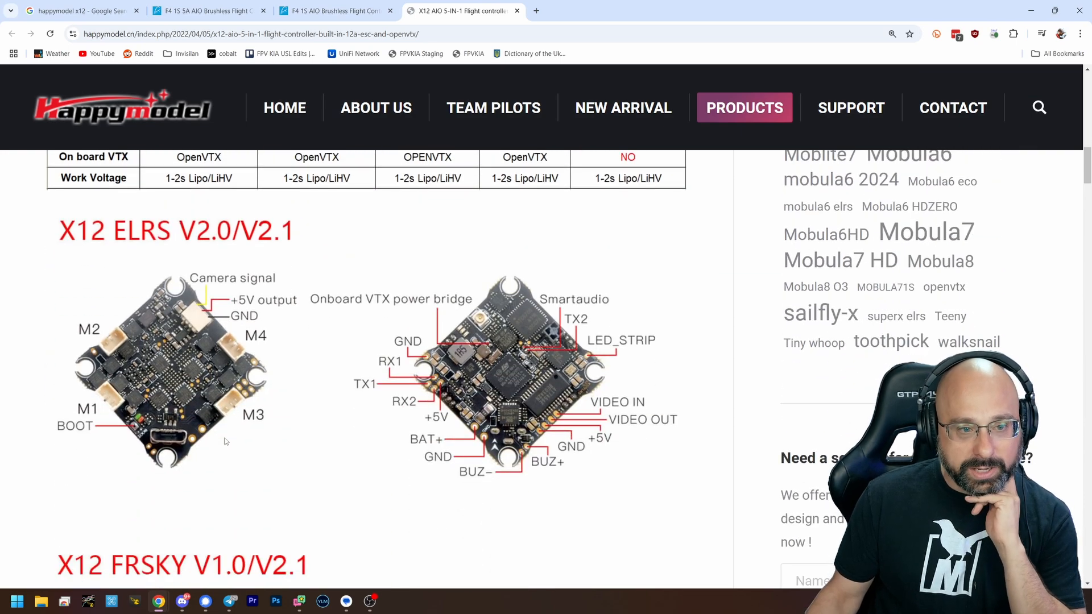
scroll(down, 3)
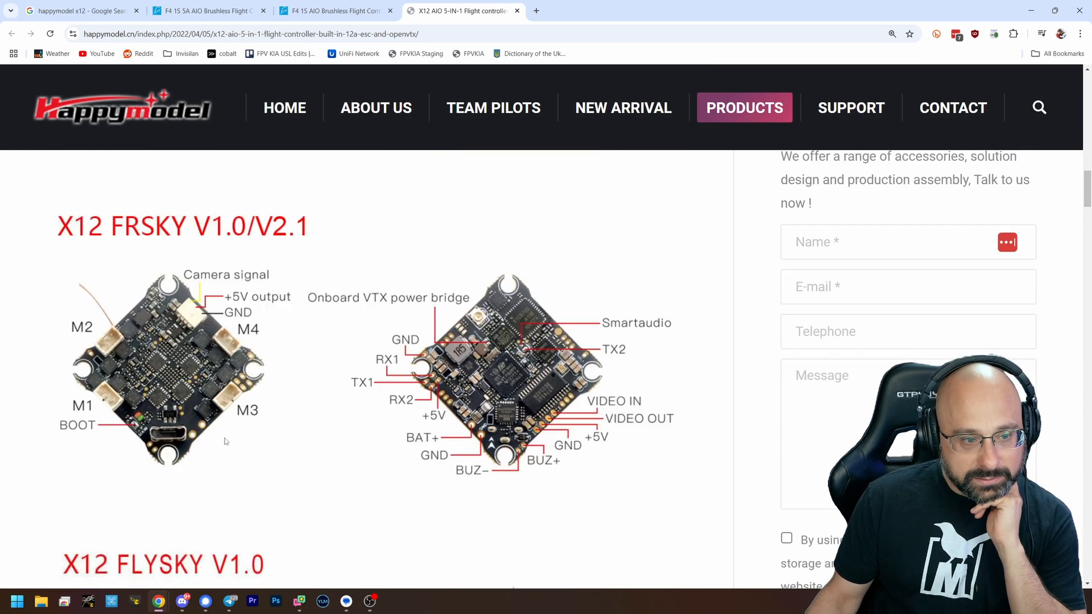
click(334, 10)
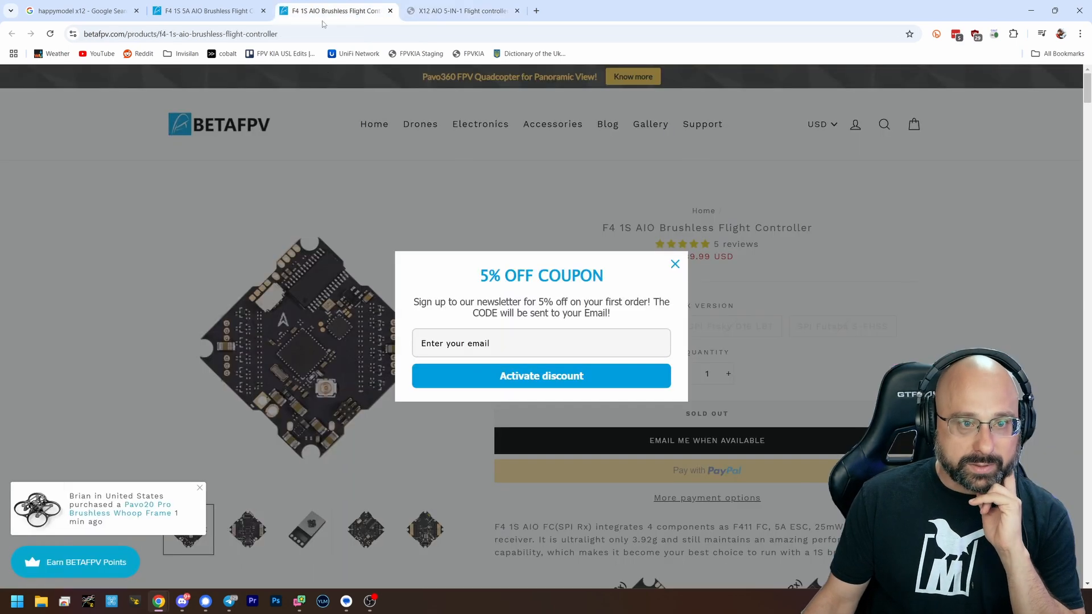
Step: Check the F4 1S AIO page, then view the F4 1S 5A AIO page with its 5% coupon popup dismissed
click(673, 264)
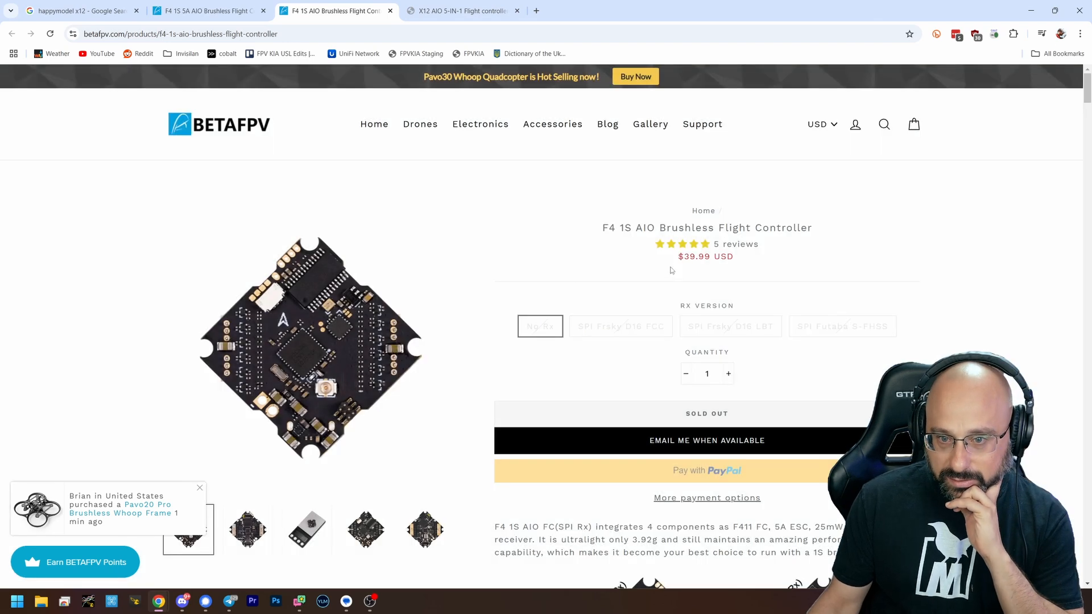
scroll(down, 3)
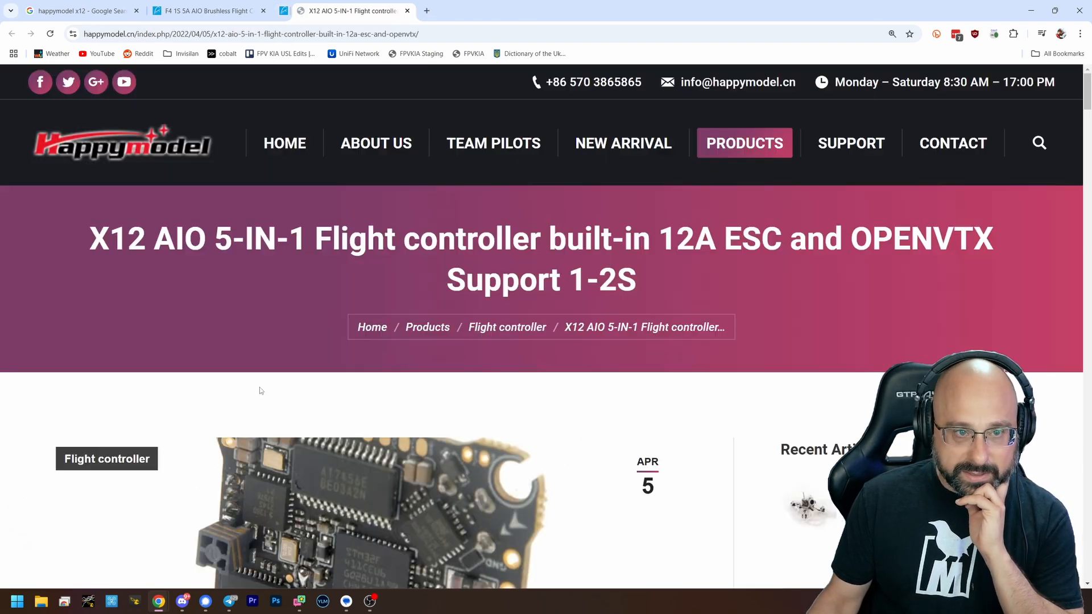
click(202, 11)
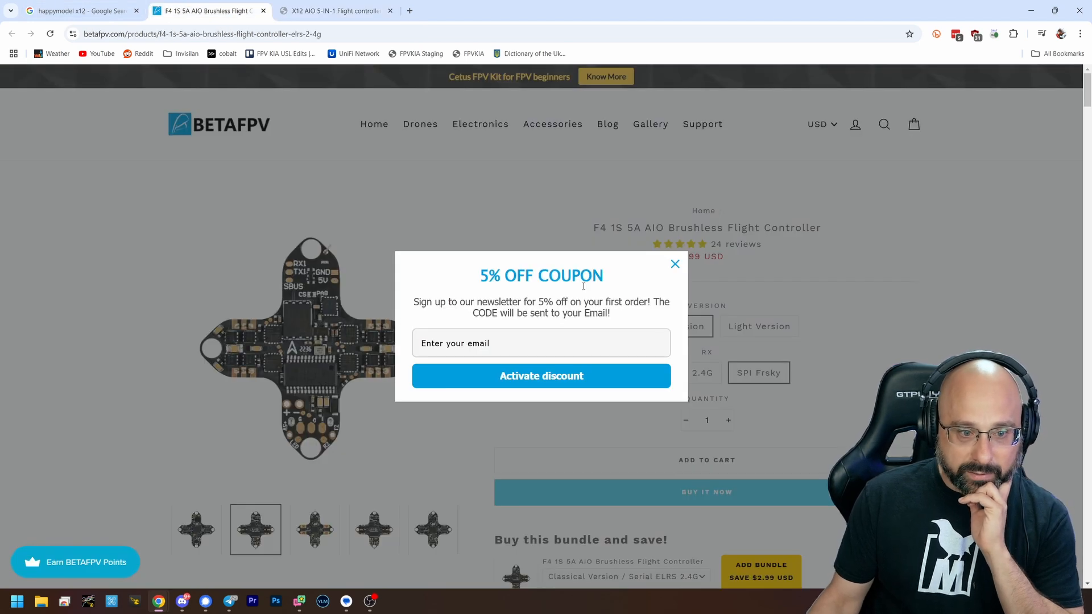
click(673, 264)
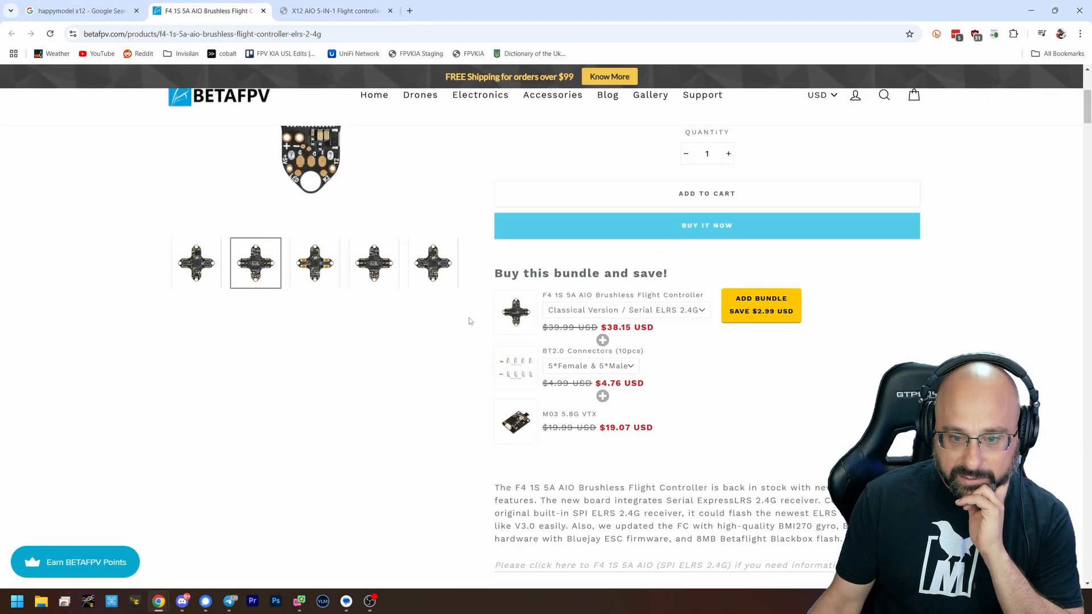
scroll(down, 3)
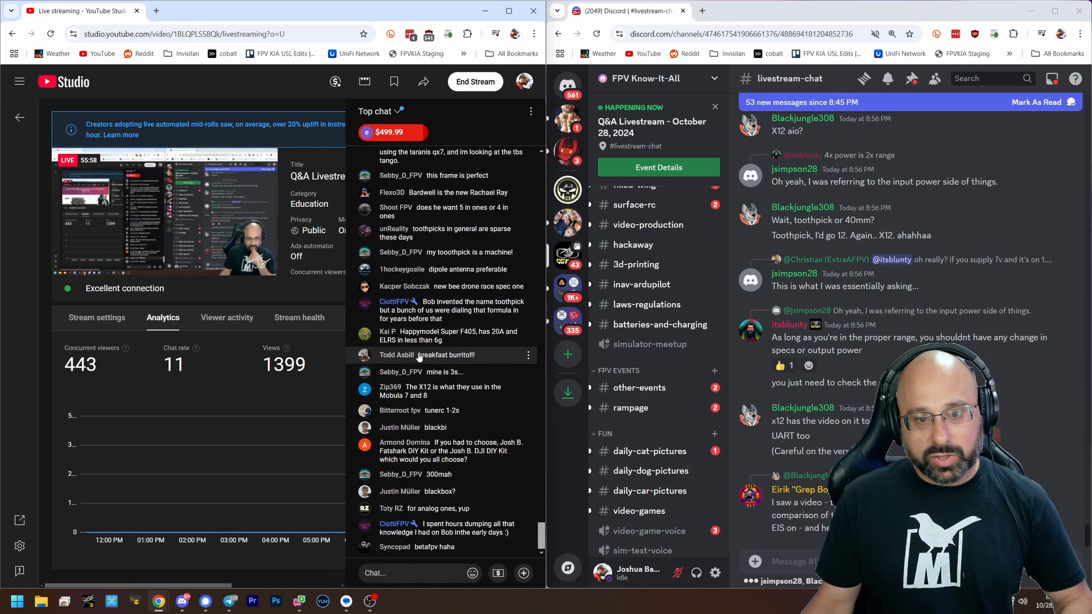
Step: Scroll through the latest YouTube Studio live chat messages
scroll(down, 3)
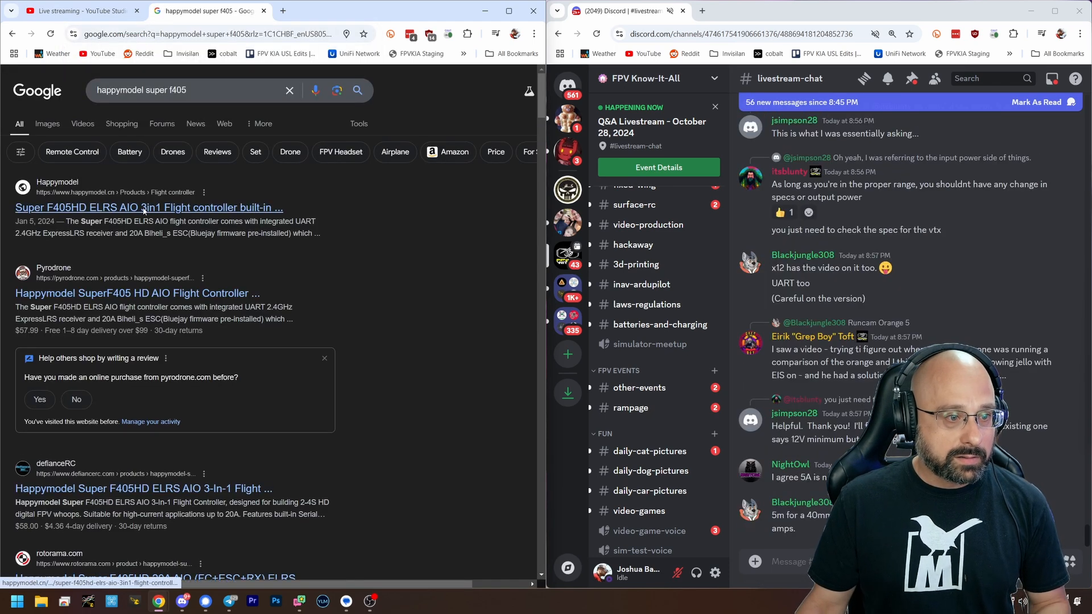
Step: Open Happymodel's Super F405HD ELRS AIO 3in1 page and move down to its specs
click(148, 207)
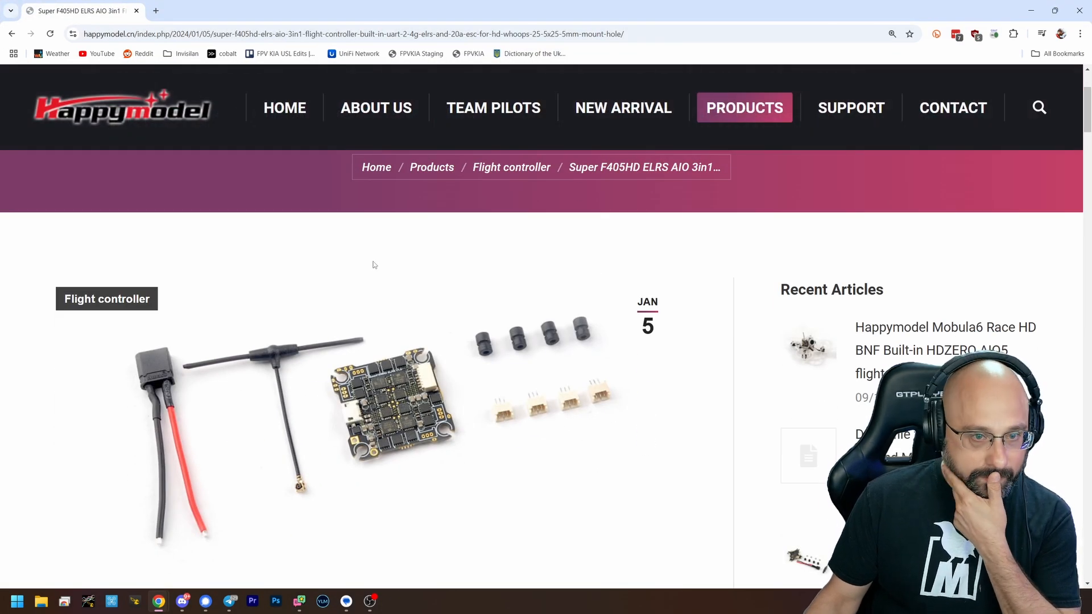
scroll(down, 3)
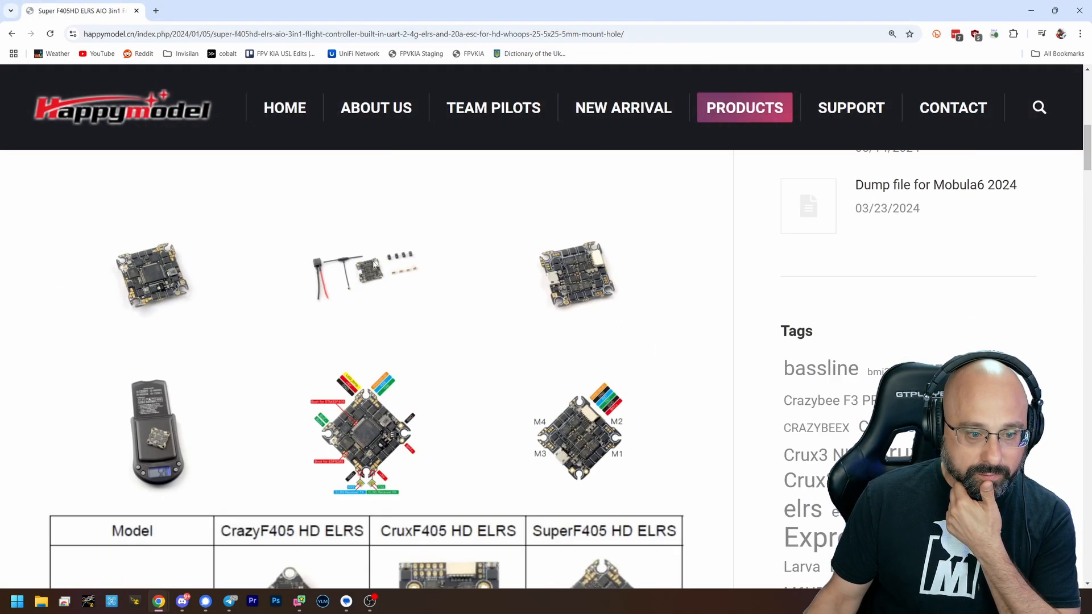
scroll(down, 3)
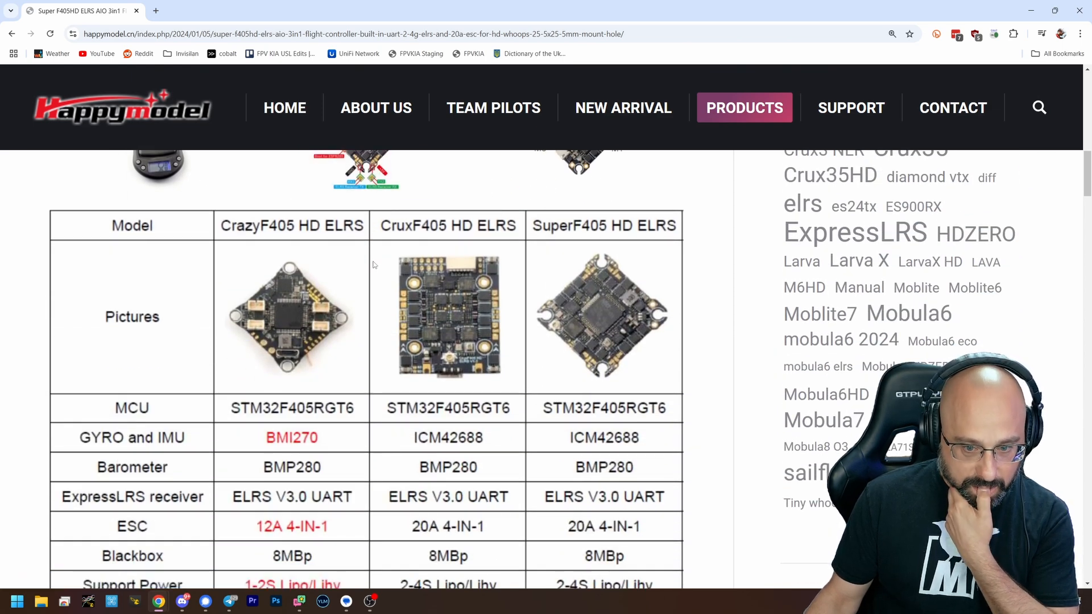
scroll(down, 3)
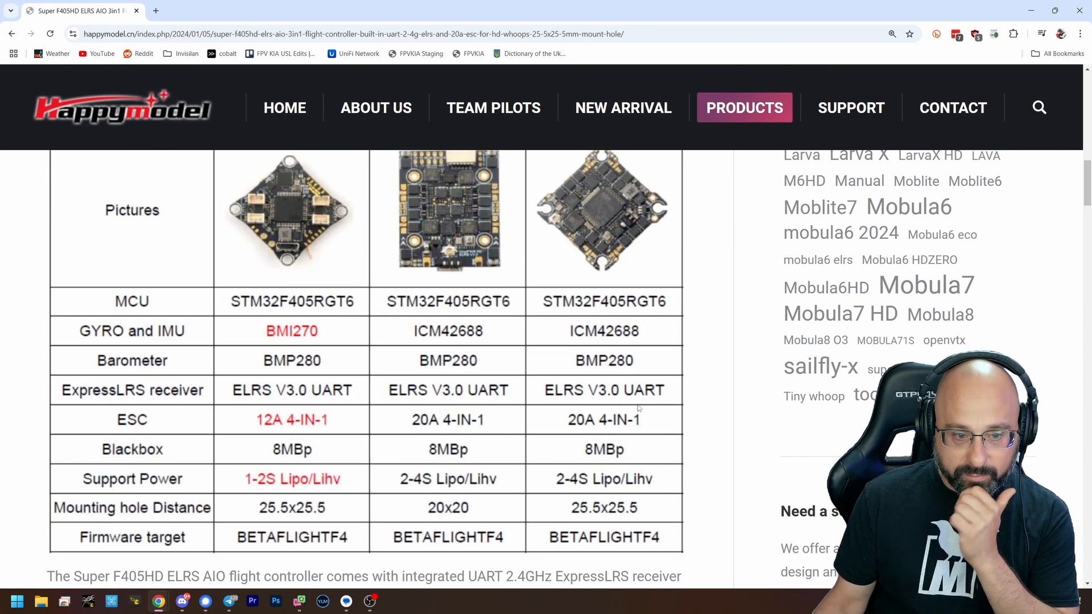
mouse_move(572, 426)
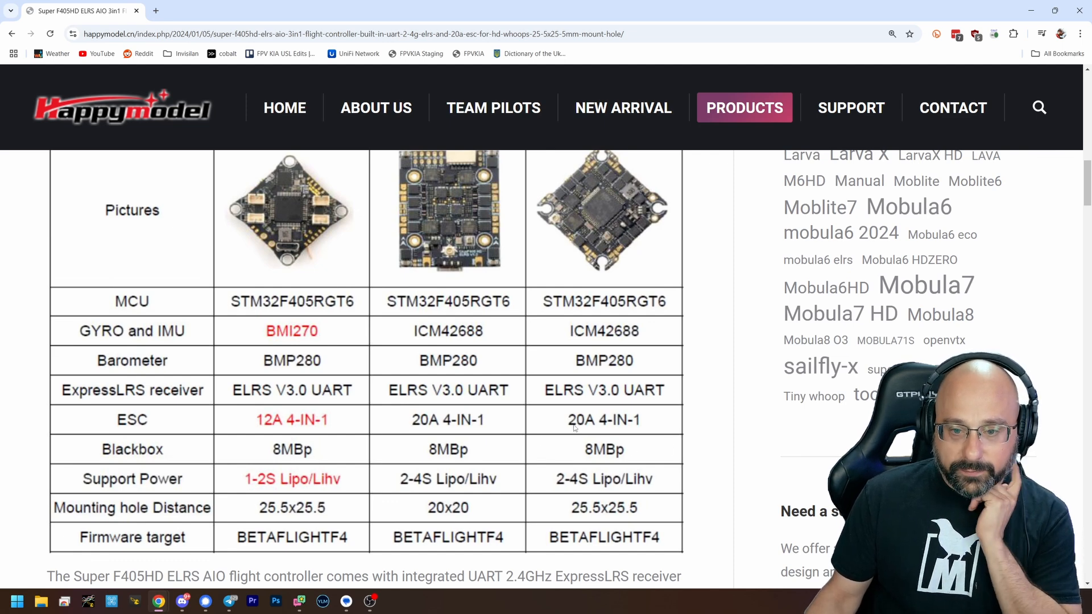
mouse_move(574, 429)
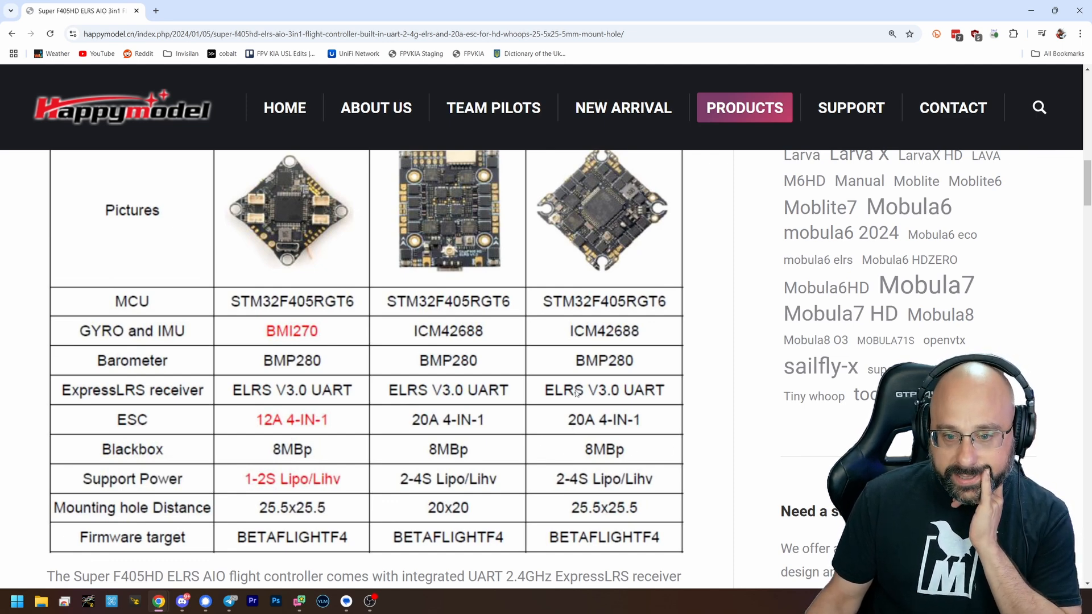
mouse_move(543, 505)
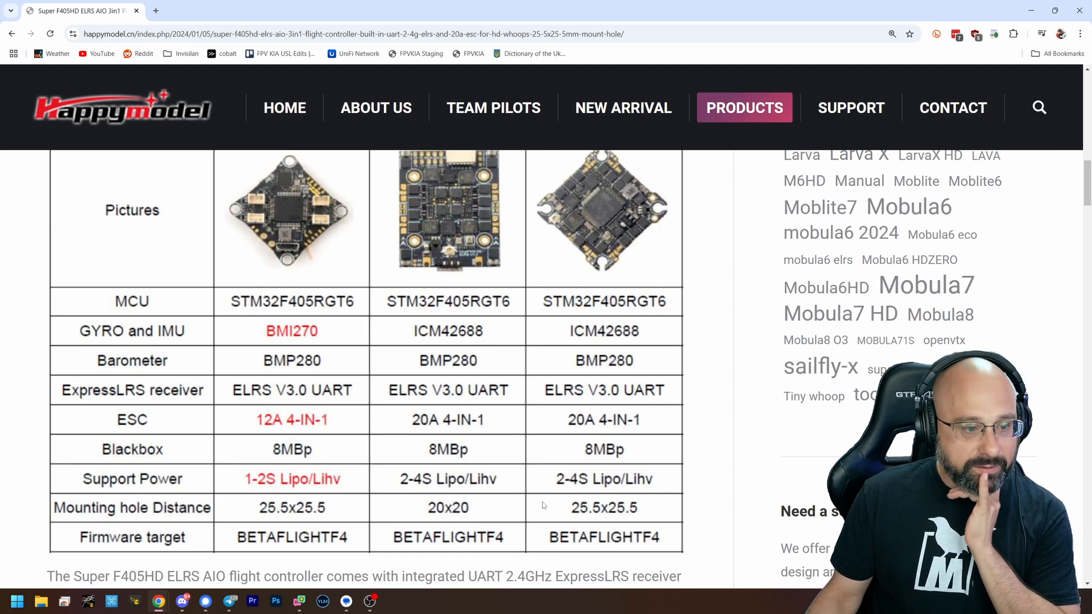
mouse_move(479, 310)
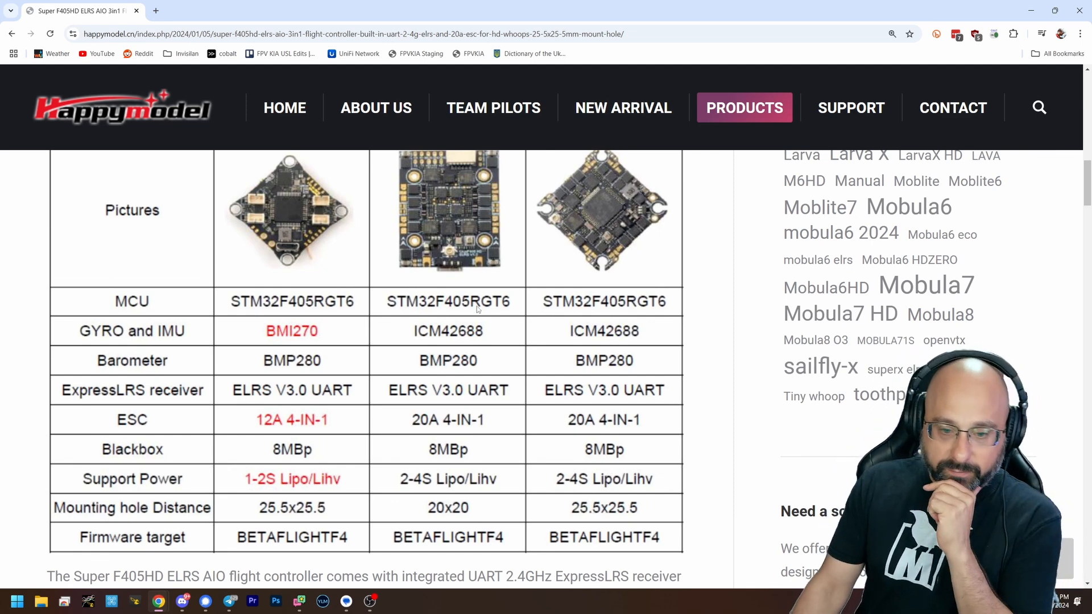
Step: Go over the comparison table of the three F405 HD boards
scroll(down, 3)
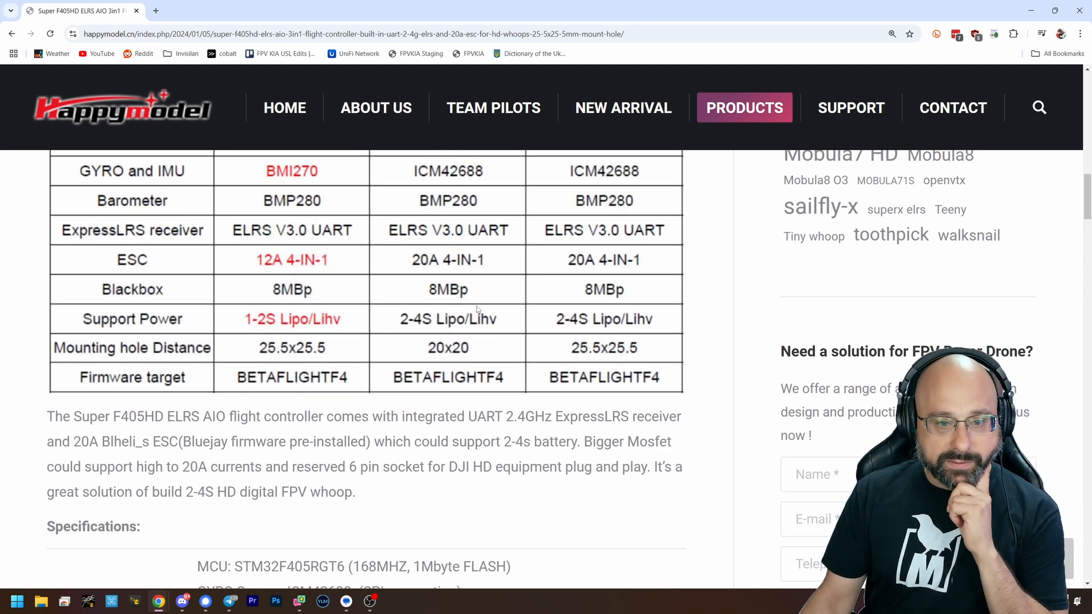
scroll(down, 3)
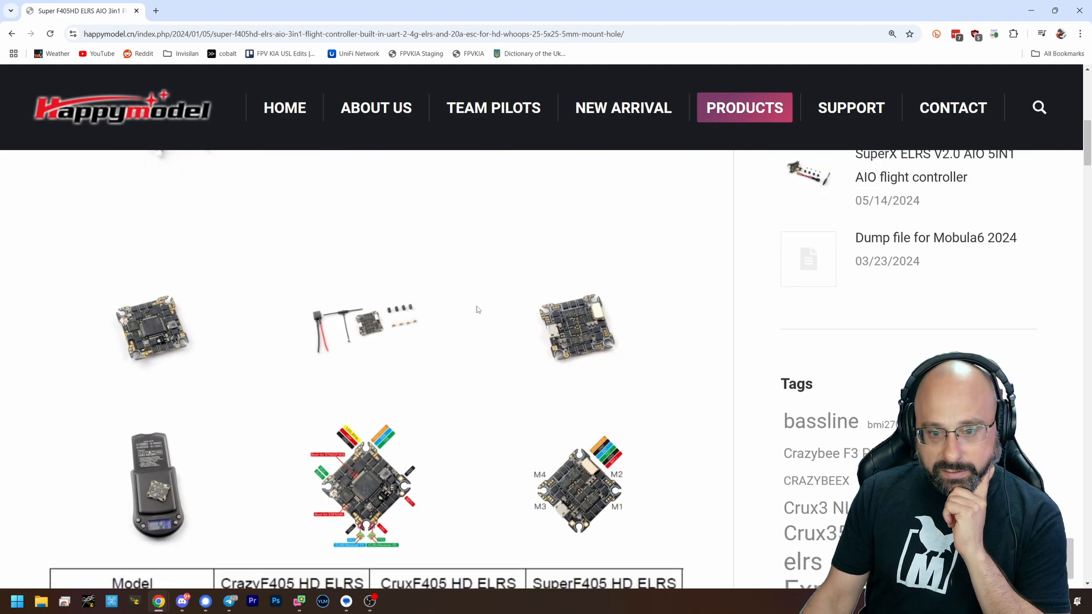
scroll(down, 3)
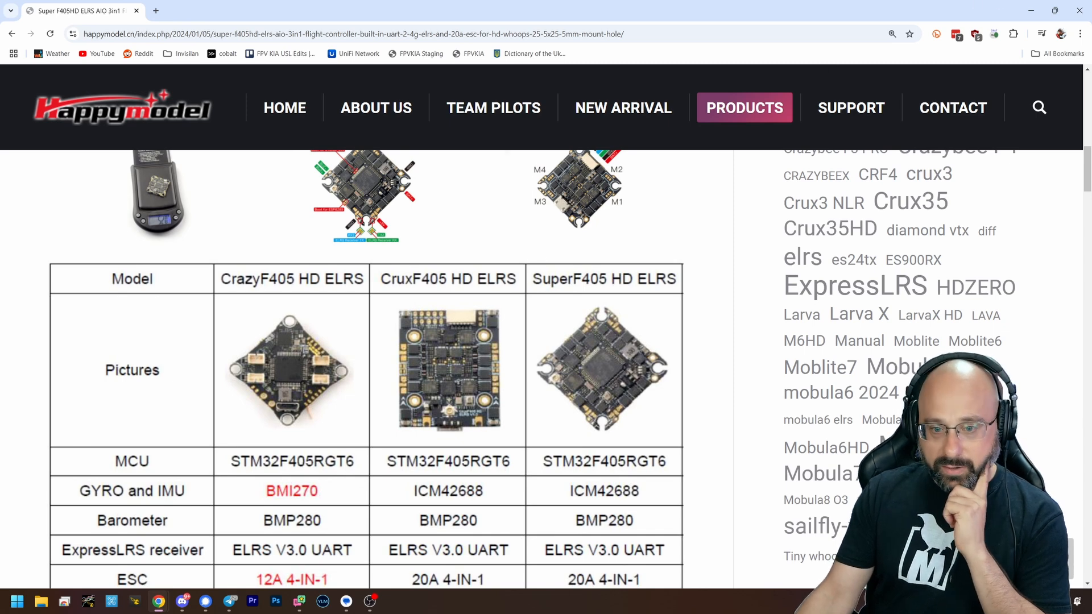
scroll(down, 3)
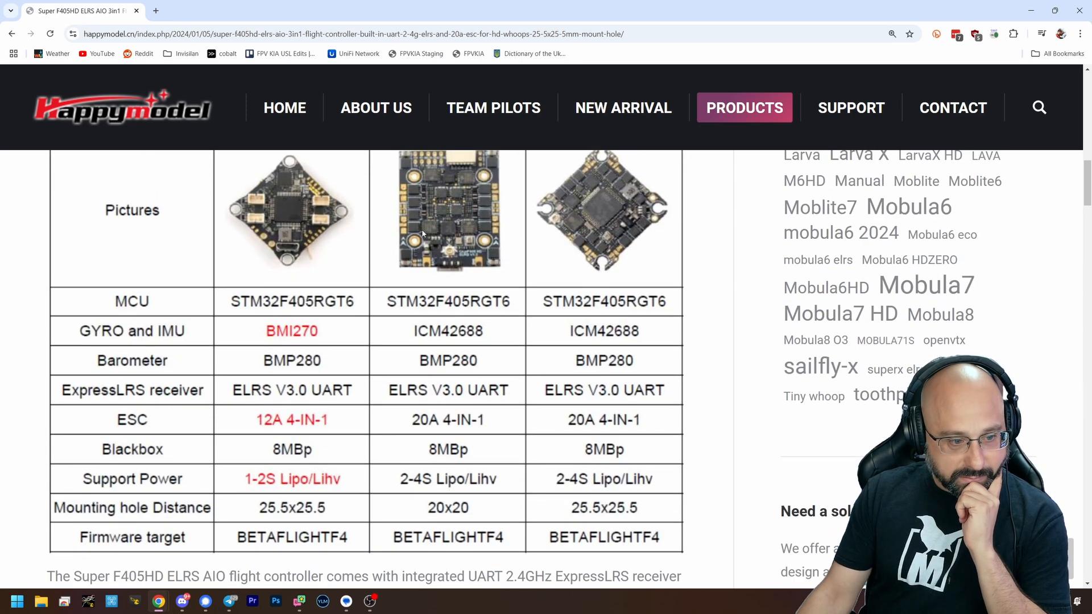
scroll(up, 3)
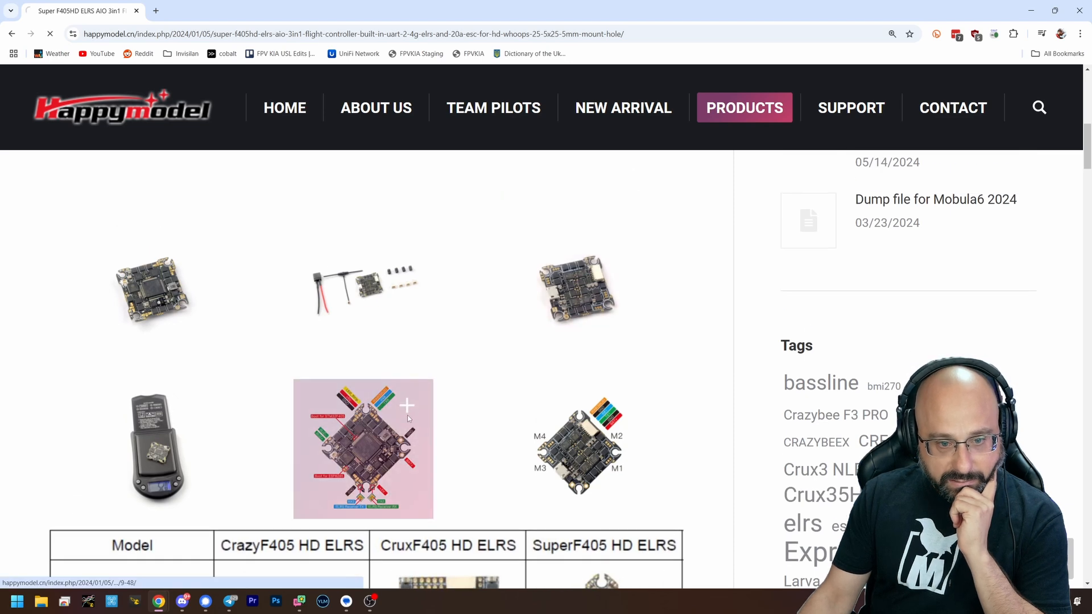
Step: View the full-size Super F405HD wiring pinout diagram, scrolling through its sections
click(363, 448)
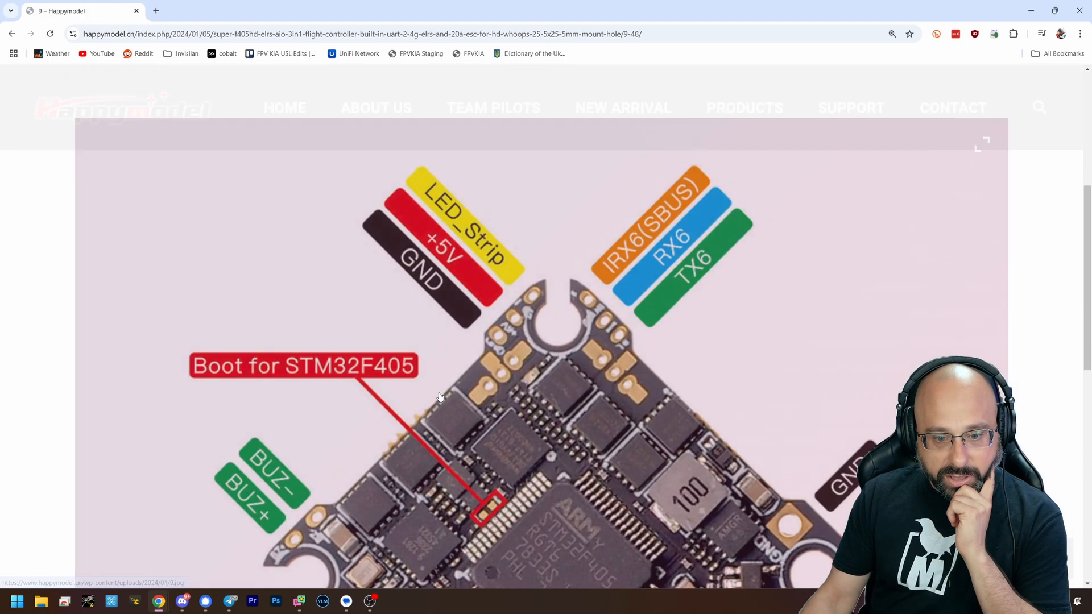
scroll(down, 3)
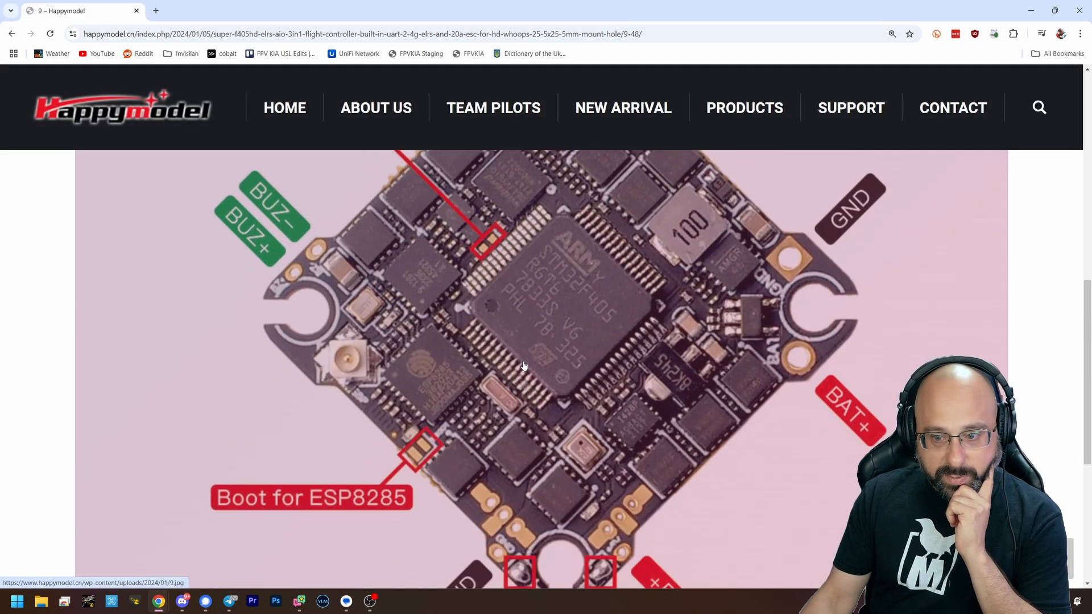
scroll(down, 3)
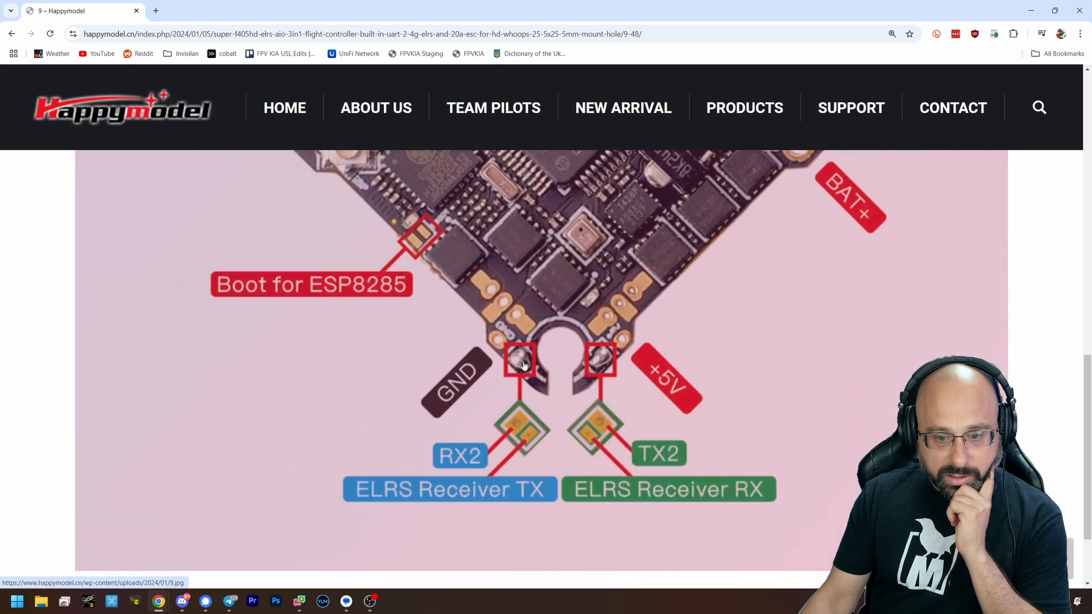
scroll(up, 3)
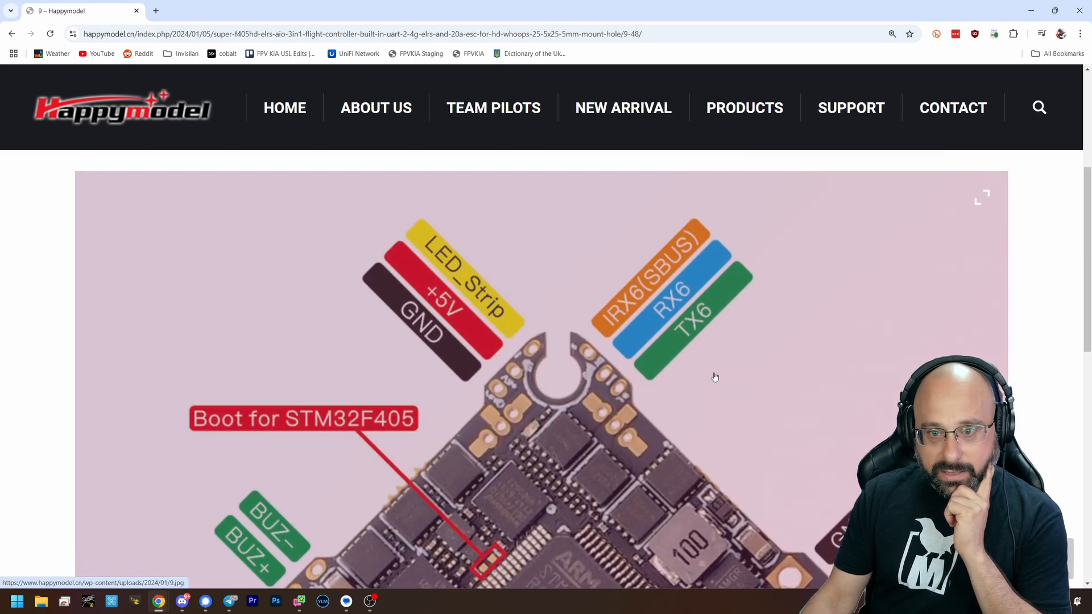
scroll(down, 3)
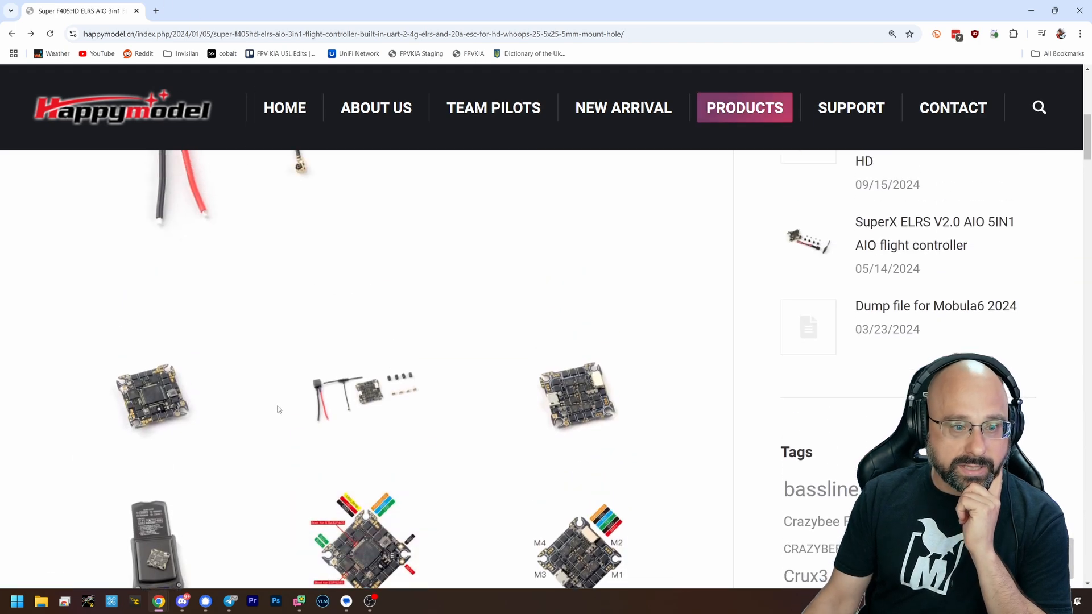
scroll(up, 3)
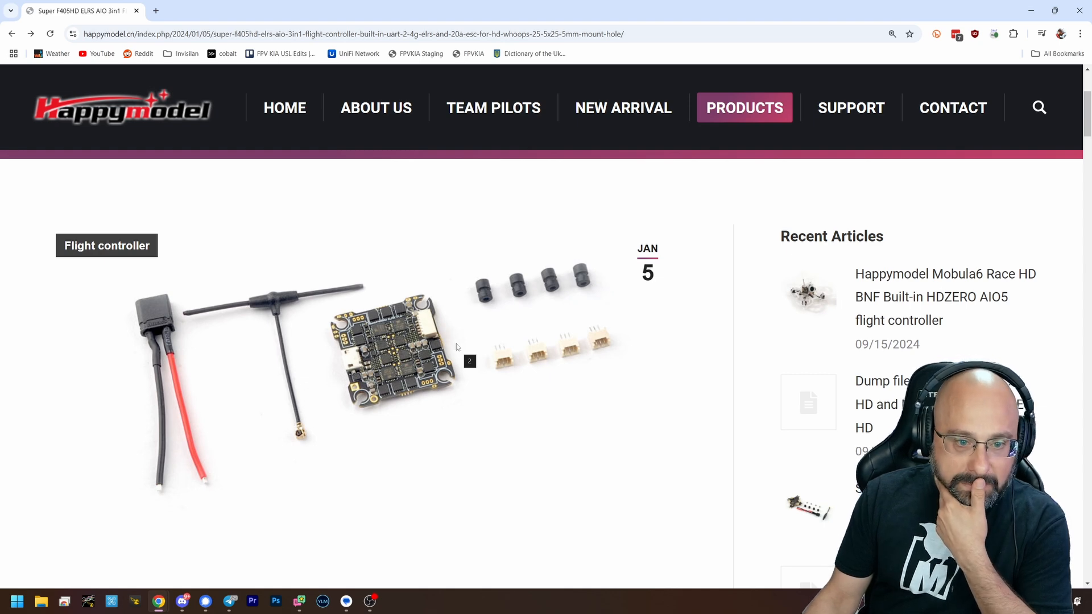
scroll(down, 3)
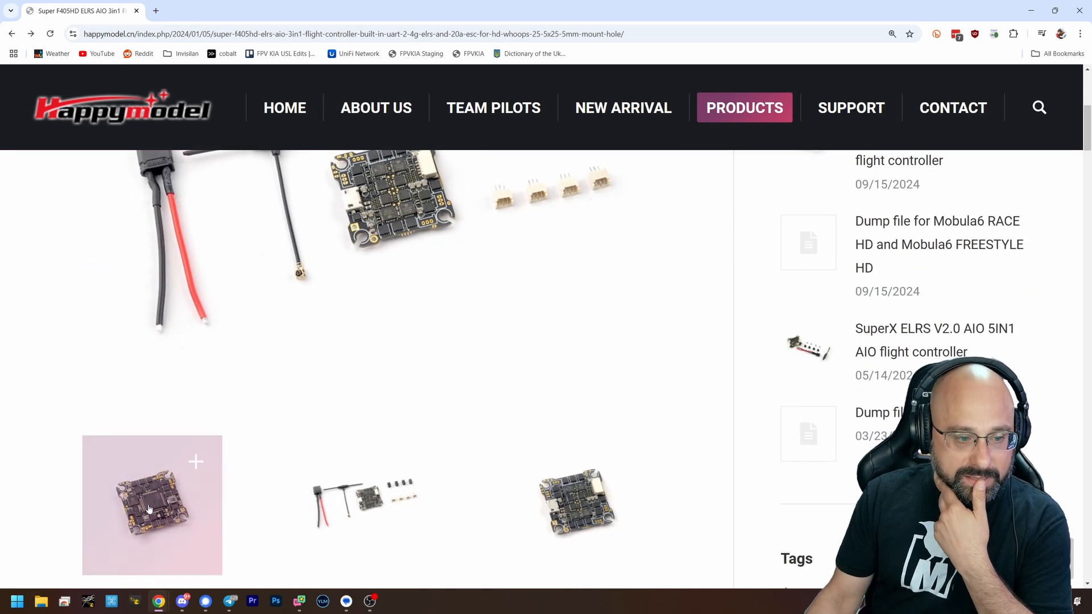
Step: View the close-up gallery photo of the Super F405HD board
click(151, 504)
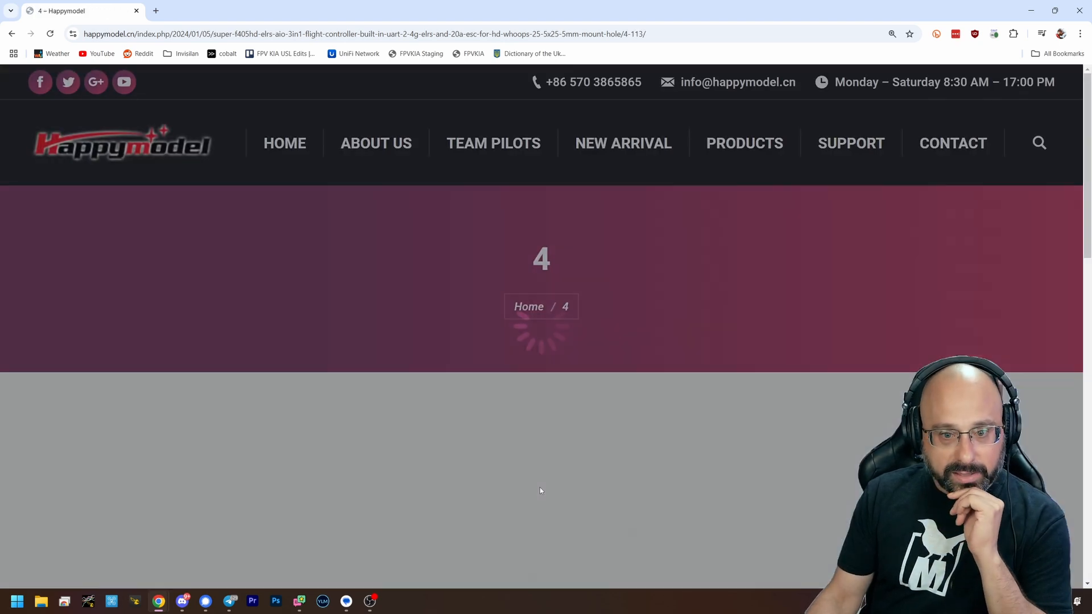
scroll(down, 3)
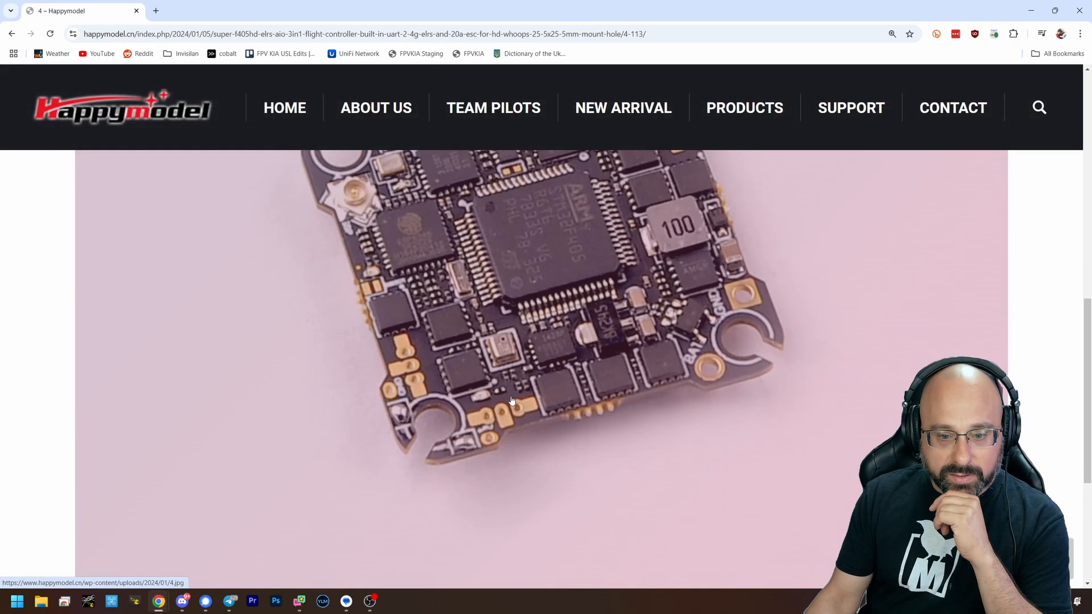
scroll(down, 3)
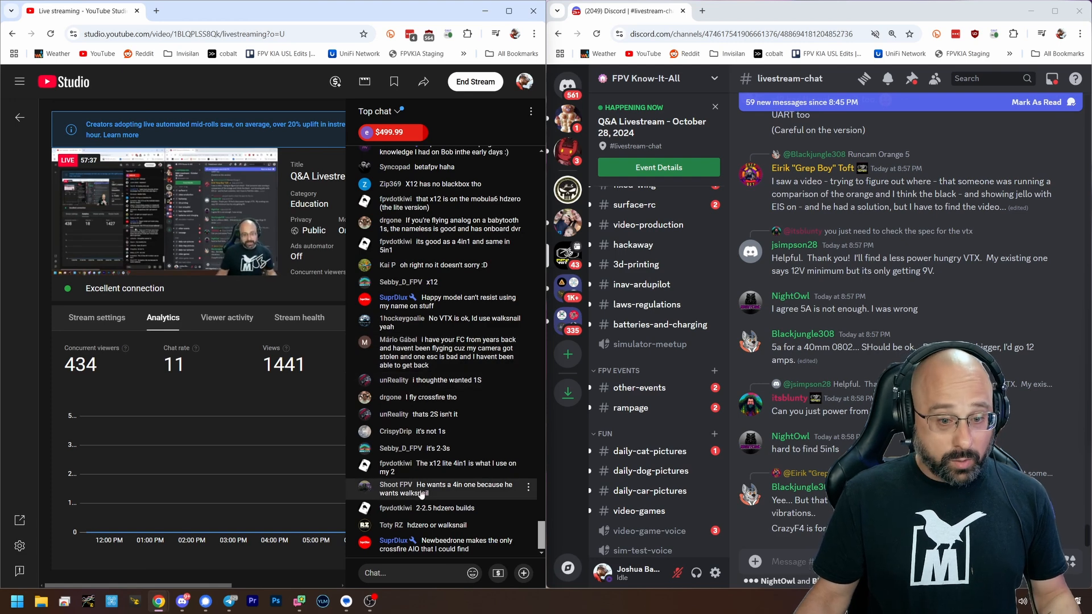
Step: Scroll the YouTube Studio live chat to the new HummingBird V3 AIO suggestion
scroll(down, 3)
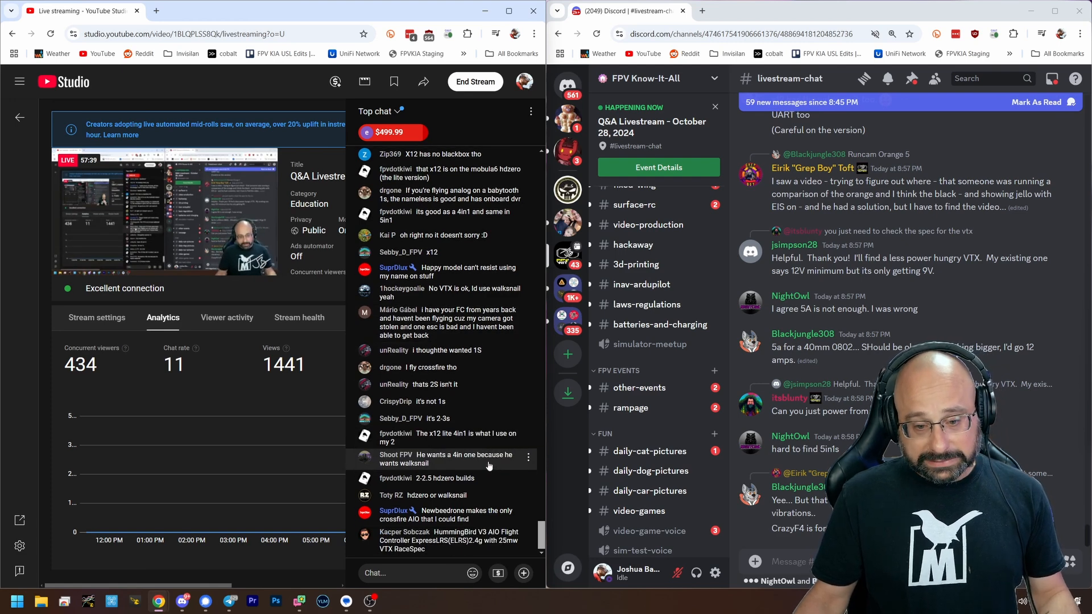